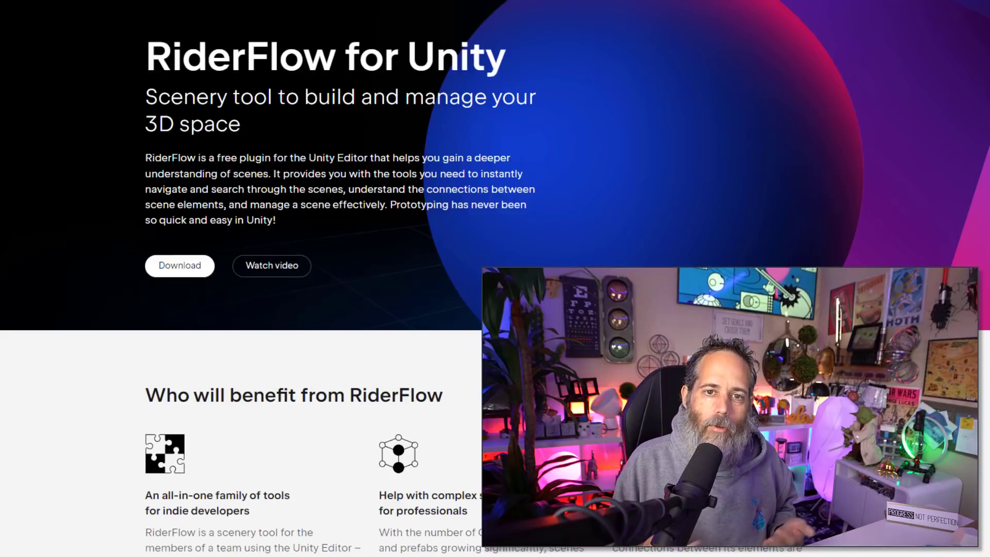
Exit play mode so the Scene view with the RiderFlow toolbar and Notes panel returns
{"action": "scroll", "scroll_direction": "down", "scroll_amount": 3}
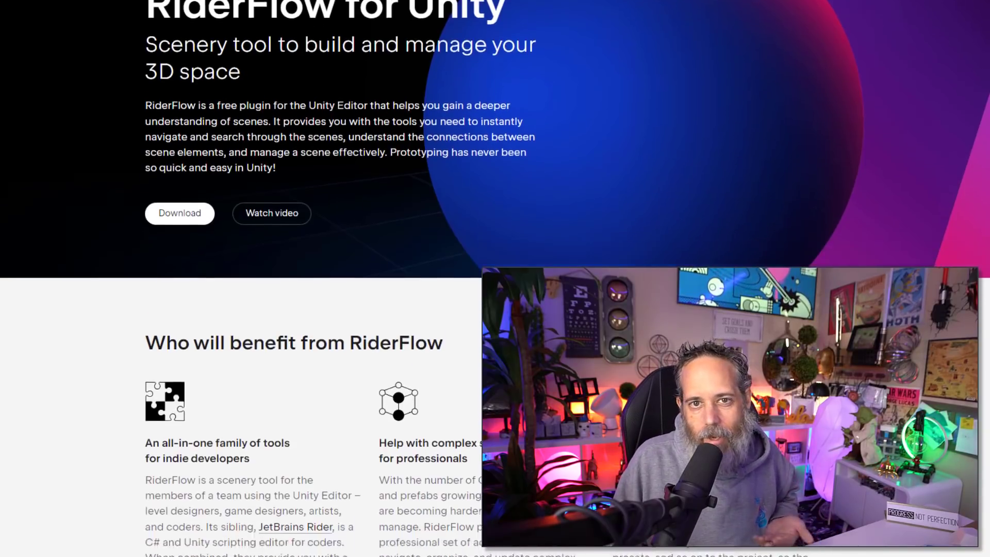
{"action": "scroll", "scroll_direction": "down", "scroll_amount": 3}
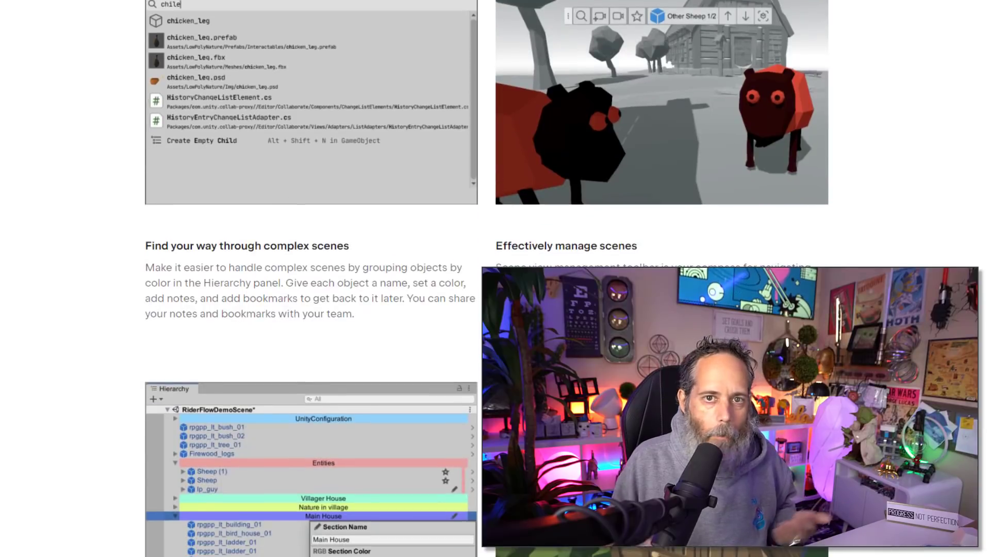
{"action": "scroll", "scroll_direction": "down", "scroll_amount": 3}
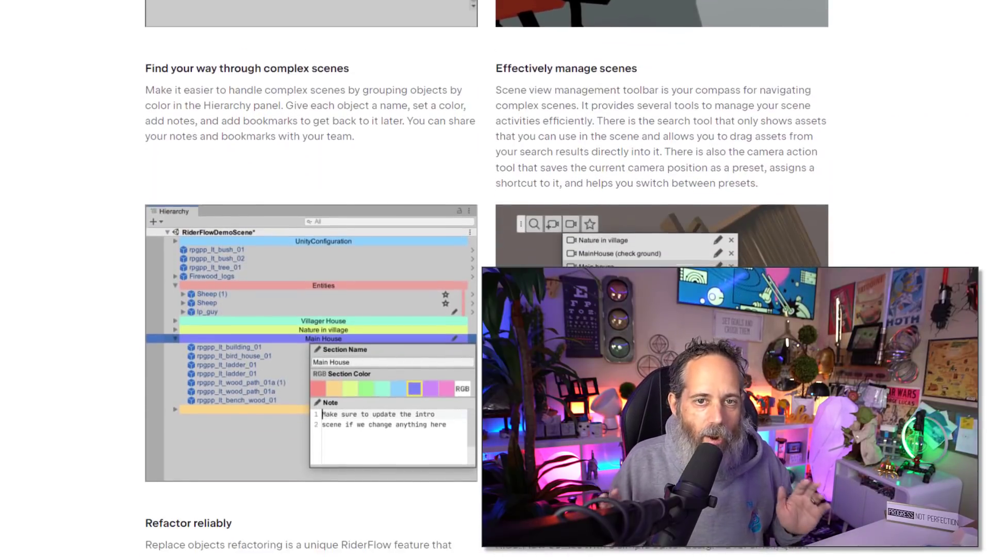
{"action": "scroll", "scroll_direction": "down", "scroll_amount": 3}
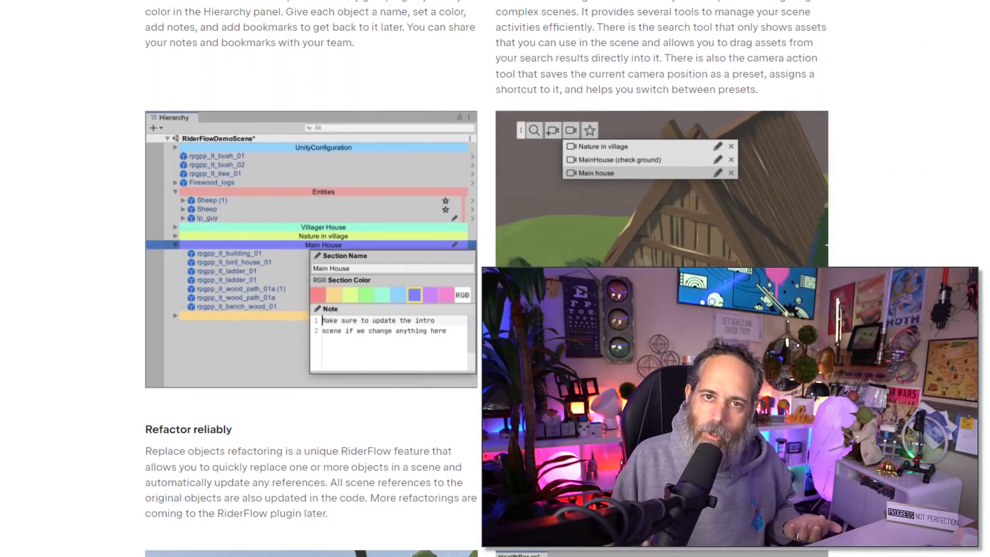
{"action": "scroll", "scroll_direction": "down", "scroll_amount": 3}
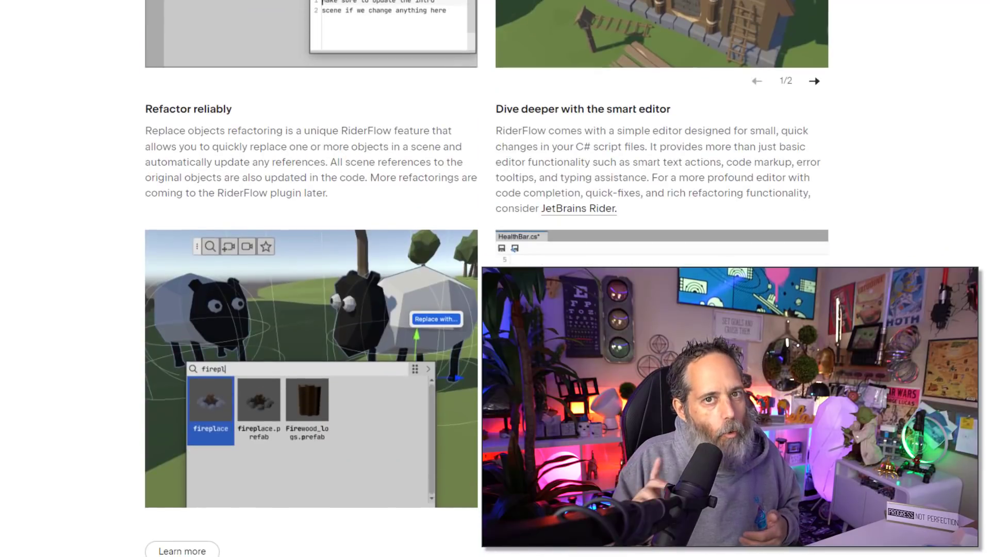
{"action": "scroll", "scroll_direction": "down", "scroll_amount": 3}
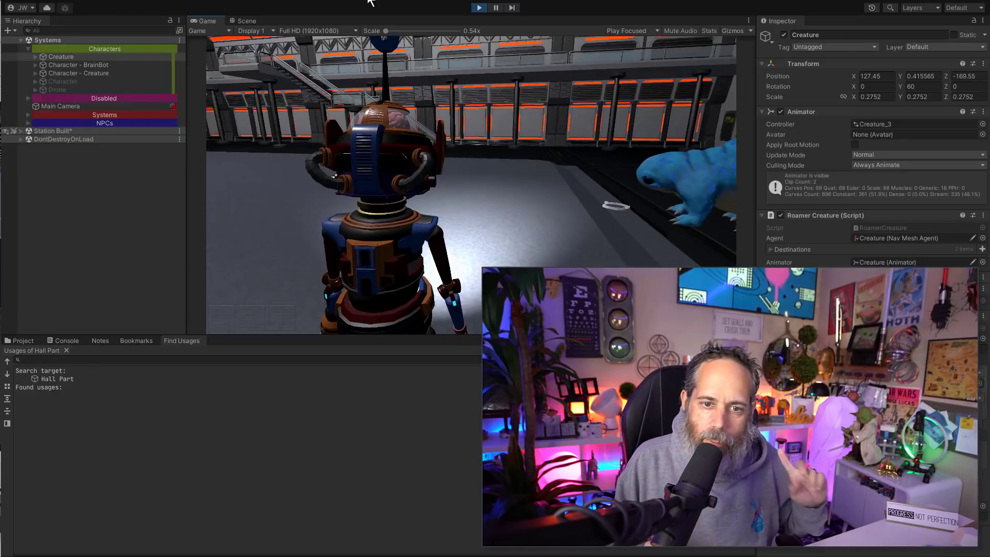
{"action": "left_click", "coordinate": [178, 6]}
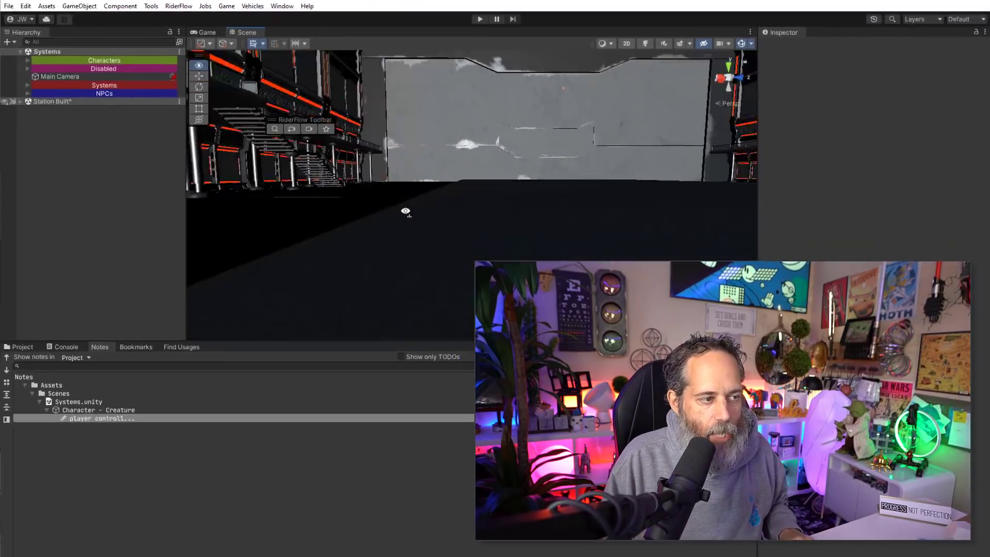
Search the project for the creature prefab via RiderFlow search (Ctrl+Alt+N)
{"action": "key", "text": "ctrl+alt+n"}
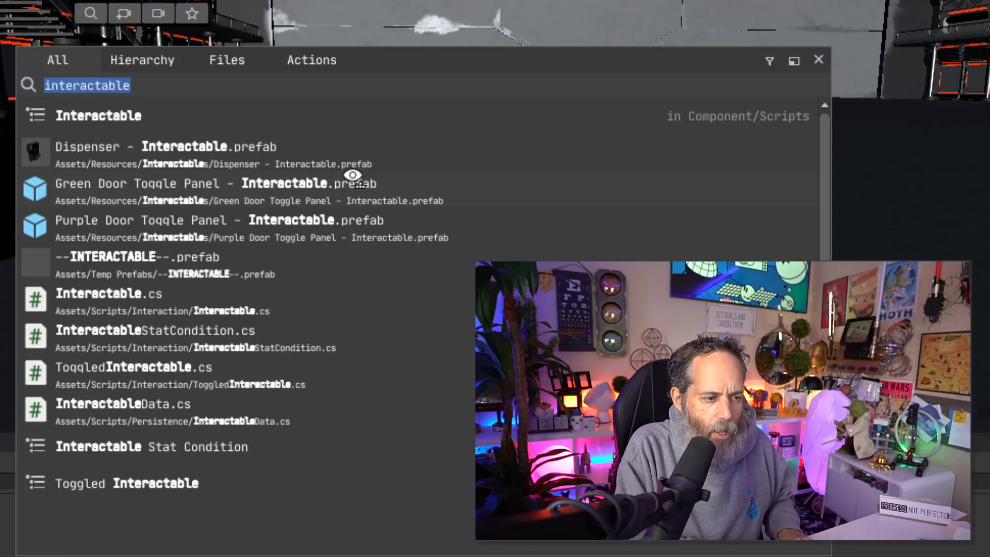
{"action": "type", "text": "create"}
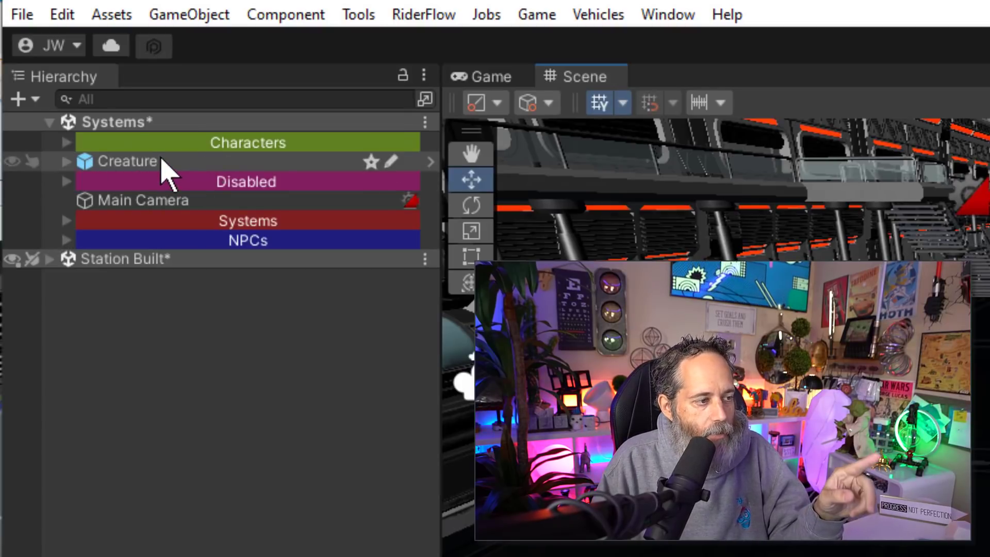
Create a green hierarchy section and name it New Creatures
{"action": "right_click", "coordinate": [126, 161]}
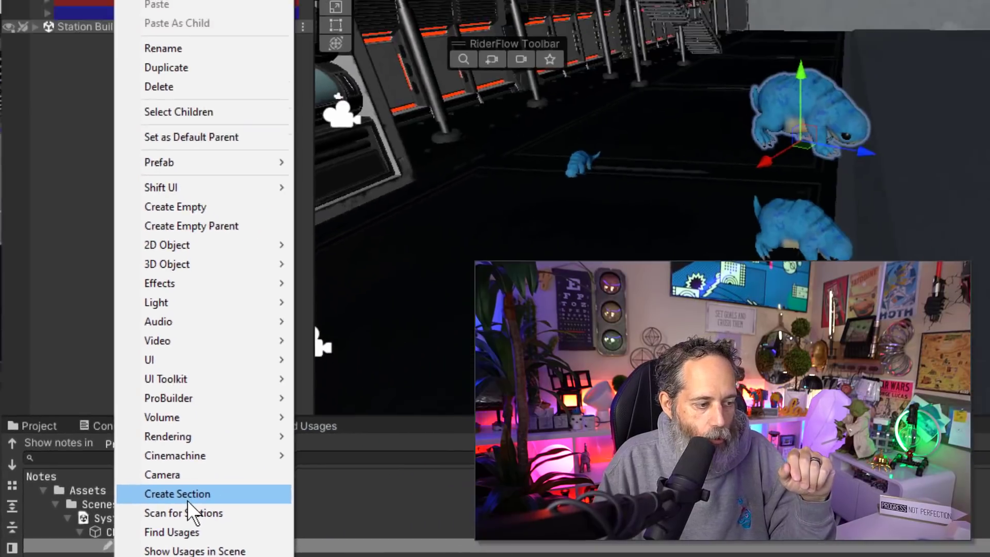
{"action": "left_click", "coordinate": [176, 494]}
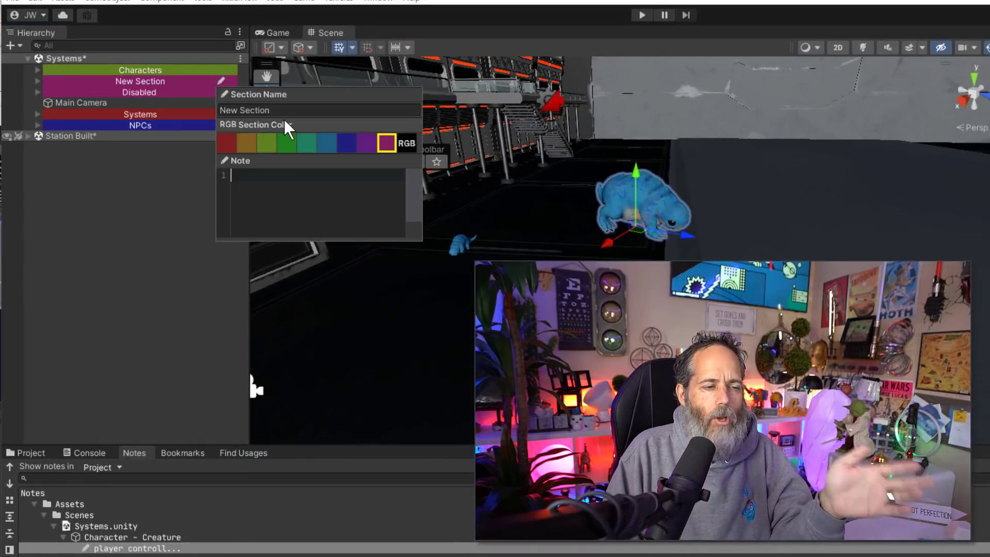
{"action": "left_click", "coordinate": [285, 142]}
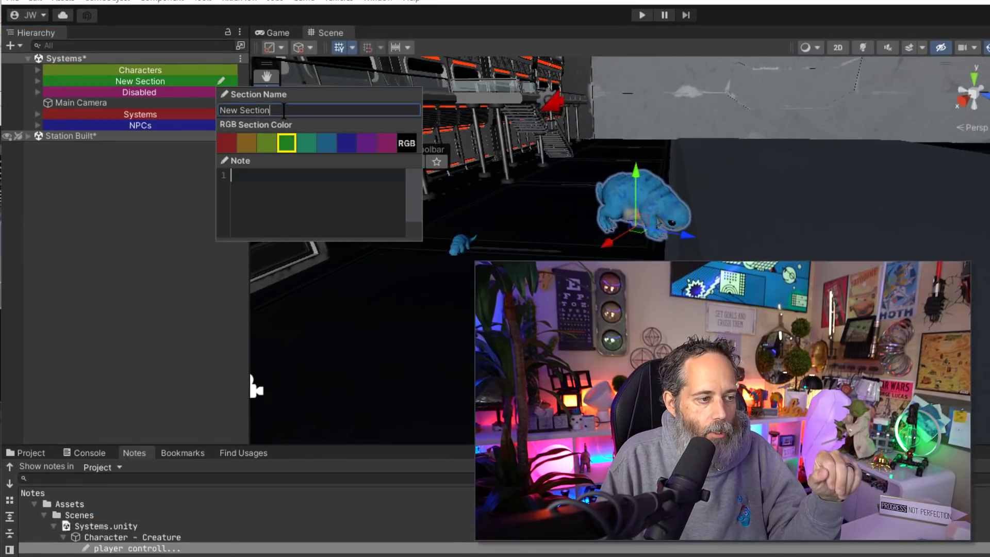
{"action": "type", "text": "New Creatures"}
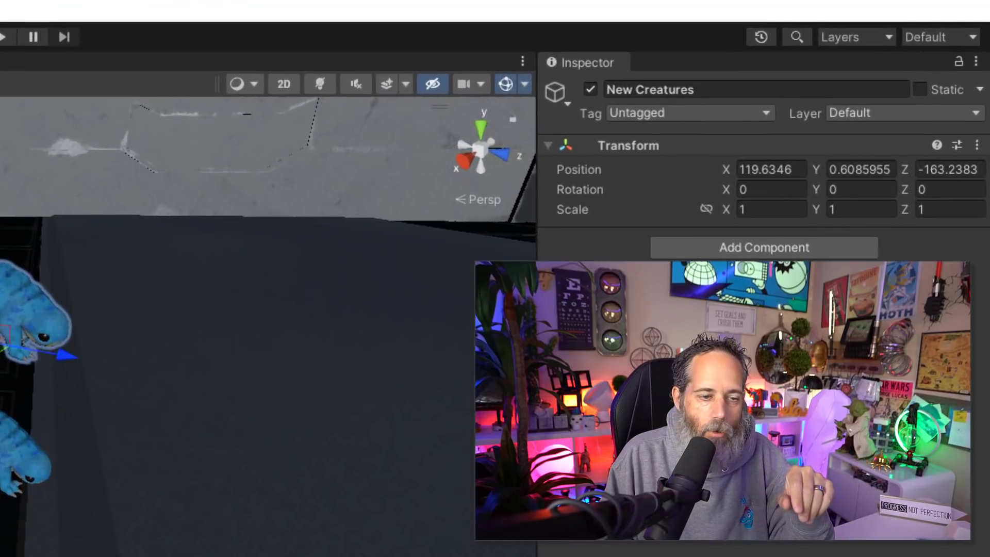
Move the Creature object into the New Creatures section and expand Characters
{"action": "left_click", "coordinate": [772, 168]}
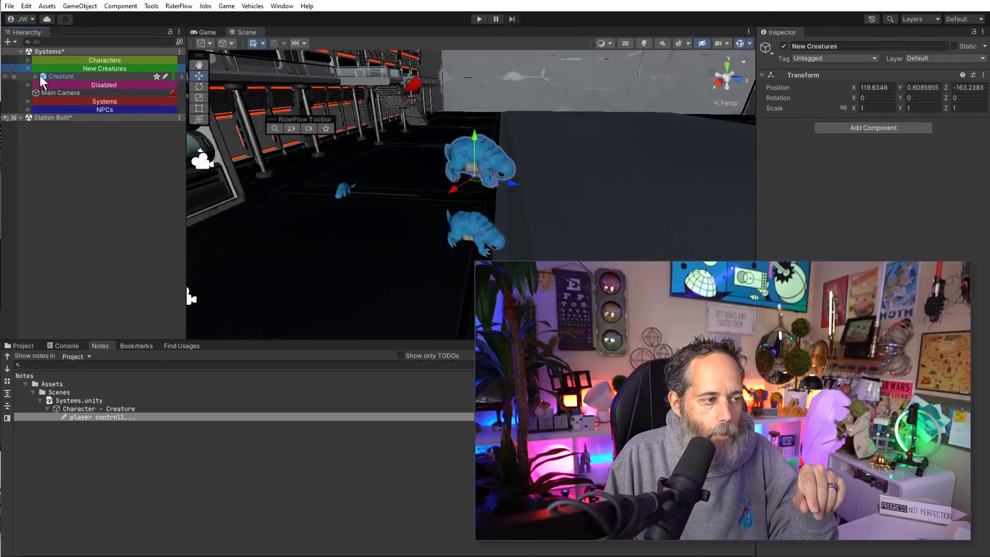
{"action": "left_click", "coordinate": [61, 75]}
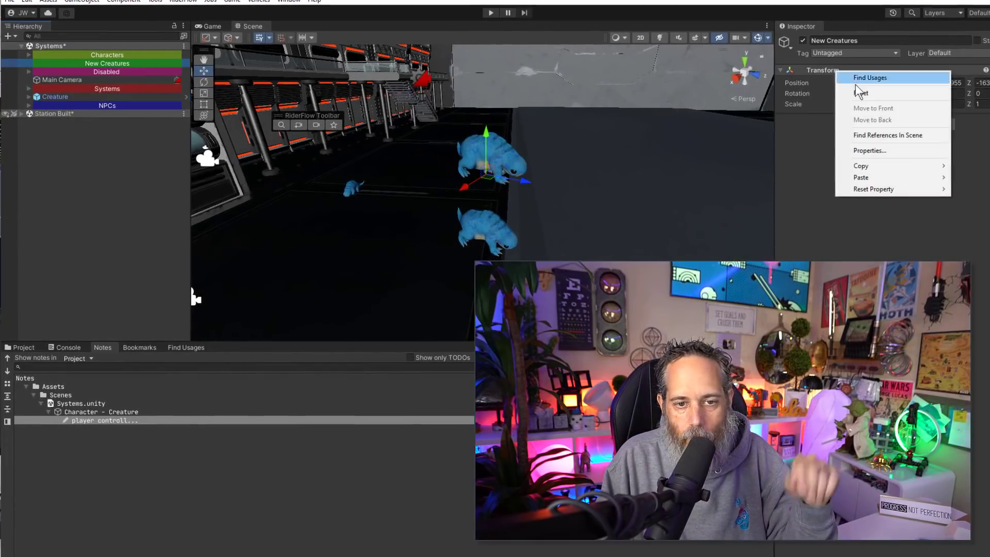
{"action": "left_click", "coordinate": [55, 97]}
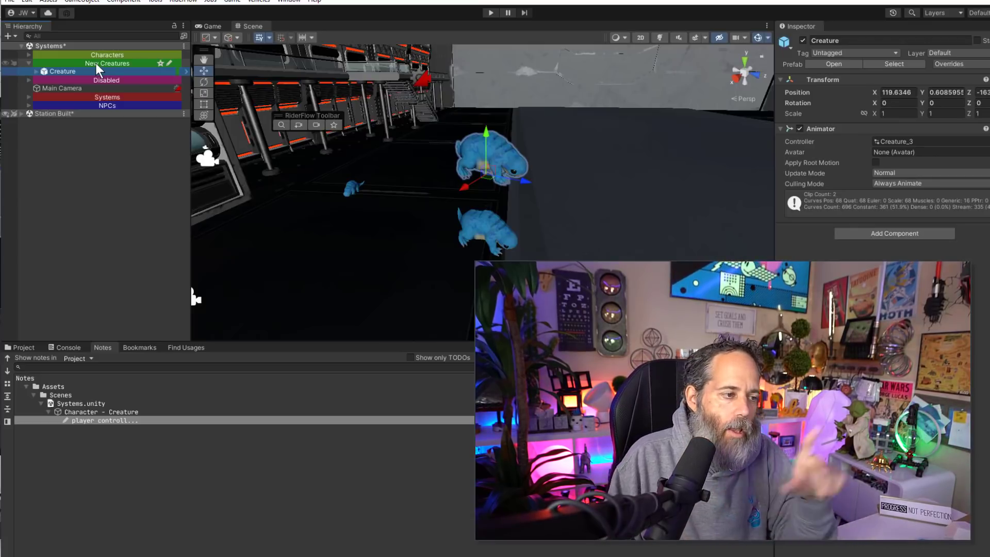
{"action": "left_click", "coordinate": [108, 63]}
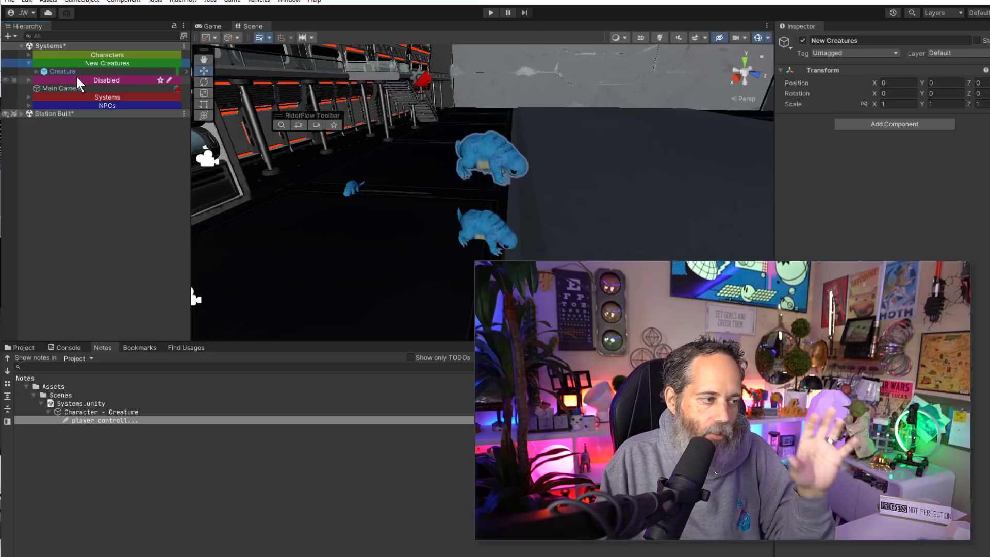
{"action": "left_click", "coordinate": [63, 71]}
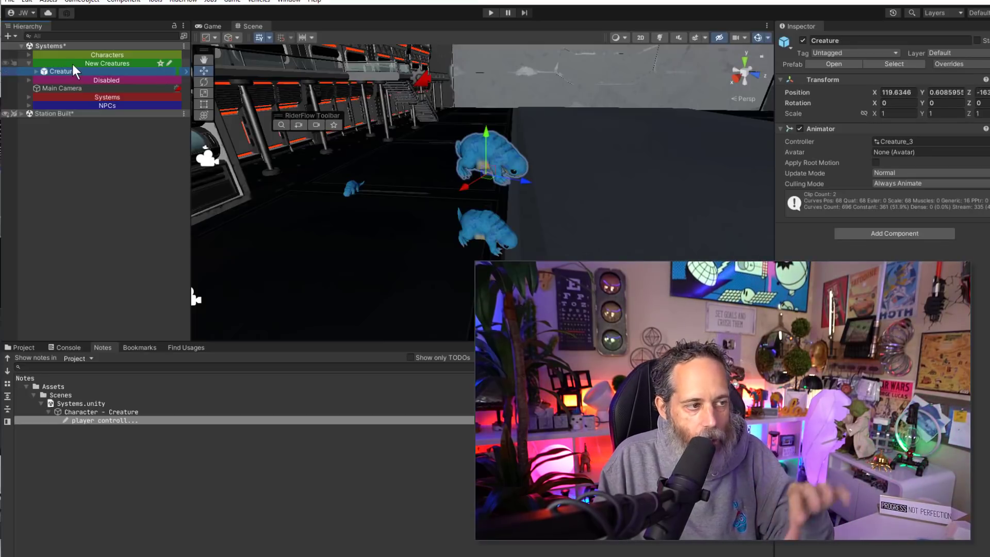
{"action": "left_click", "coordinate": [107, 65]}
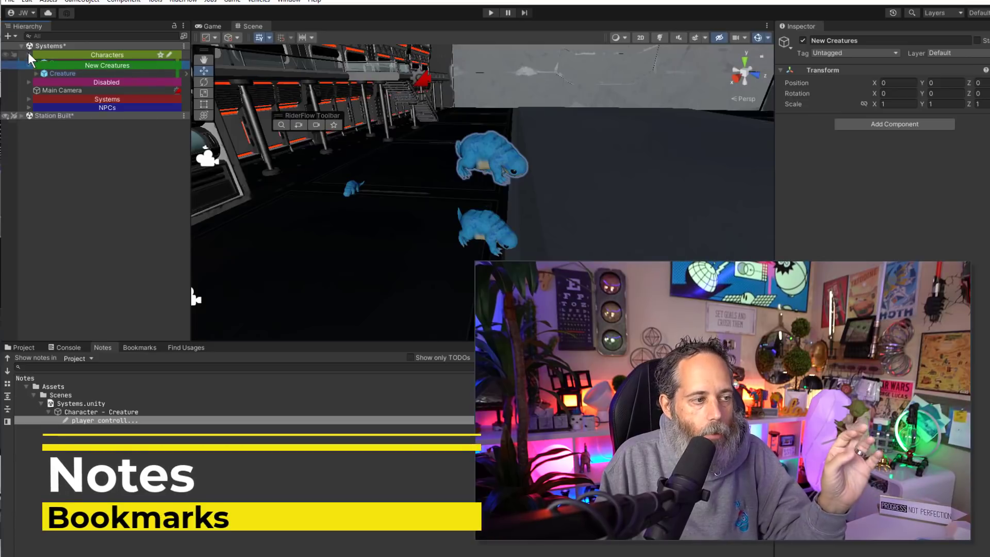
{"action": "left_click", "coordinate": [29, 55]}
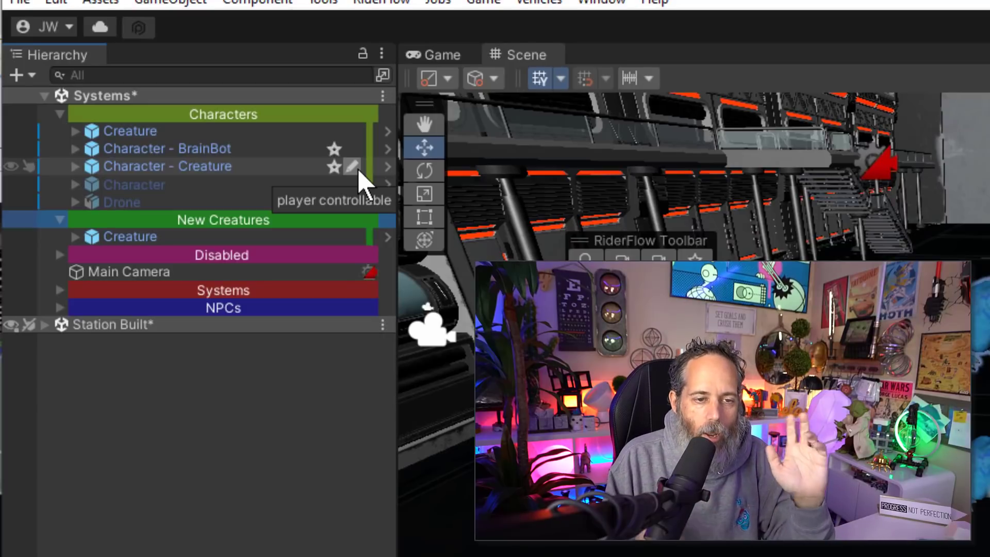
Show the 'player controllable' note attached to Character - Creature
{"action": "left_click", "coordinate": [353, 167]}
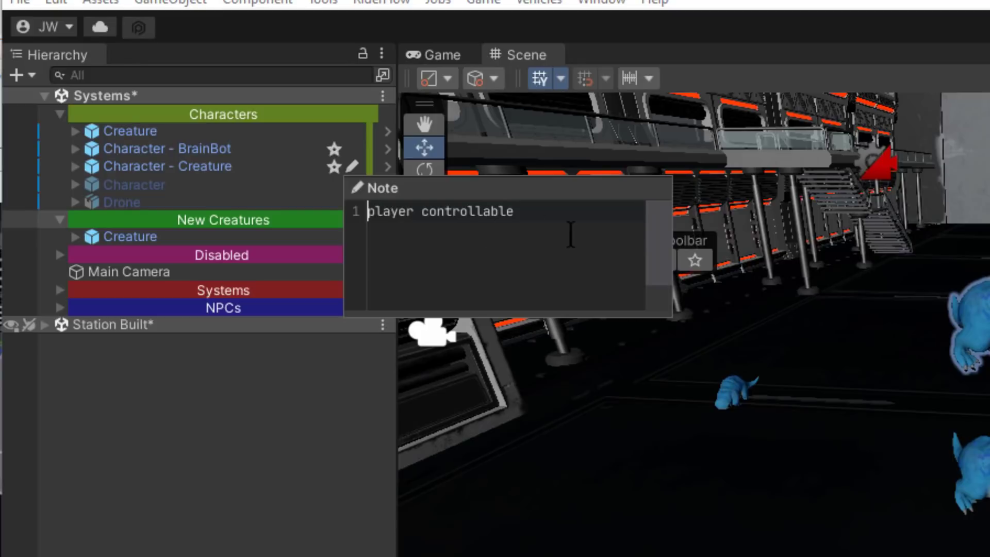
{"action": "mouse_move", "coordinate": [243, 173]}
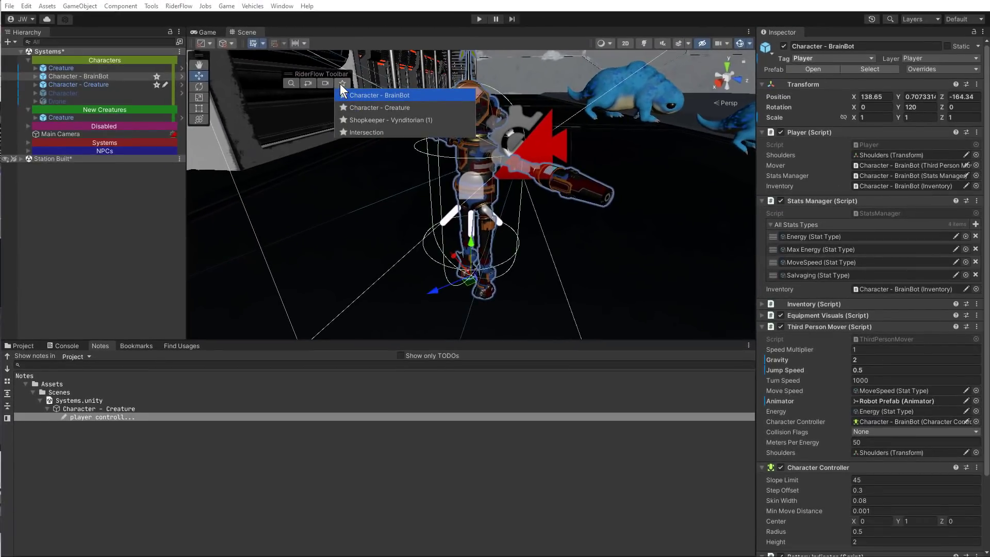
Bookmark Hall Part and jump the view between the Creature, Hall Part and BrainBot bookmarks
{"action": "left_click", "coordinate": [378, 107]}
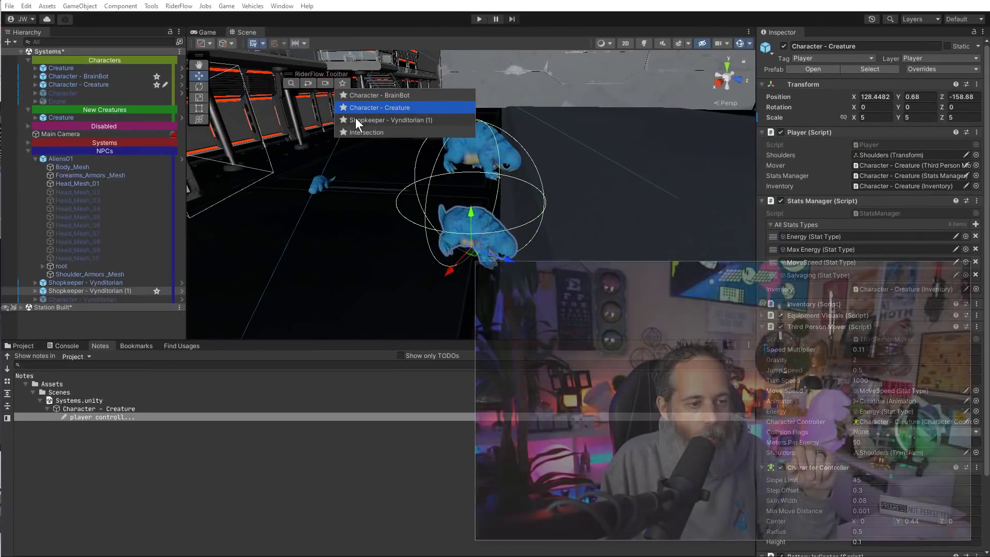
{"action": "left_click", "coordinate": [390, 119]}
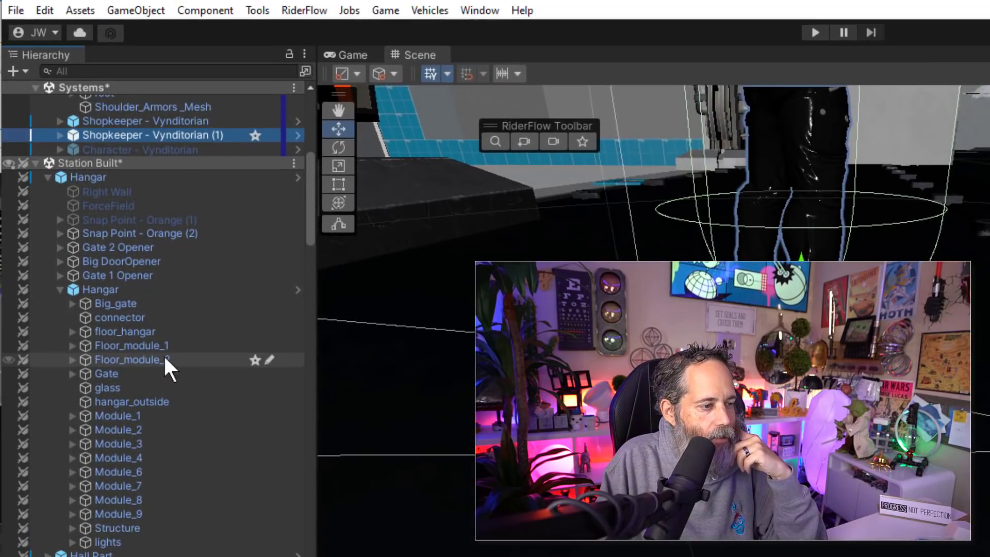
{"action": "scroll", "scroll_direction": "down", "scroll_amount": 3}
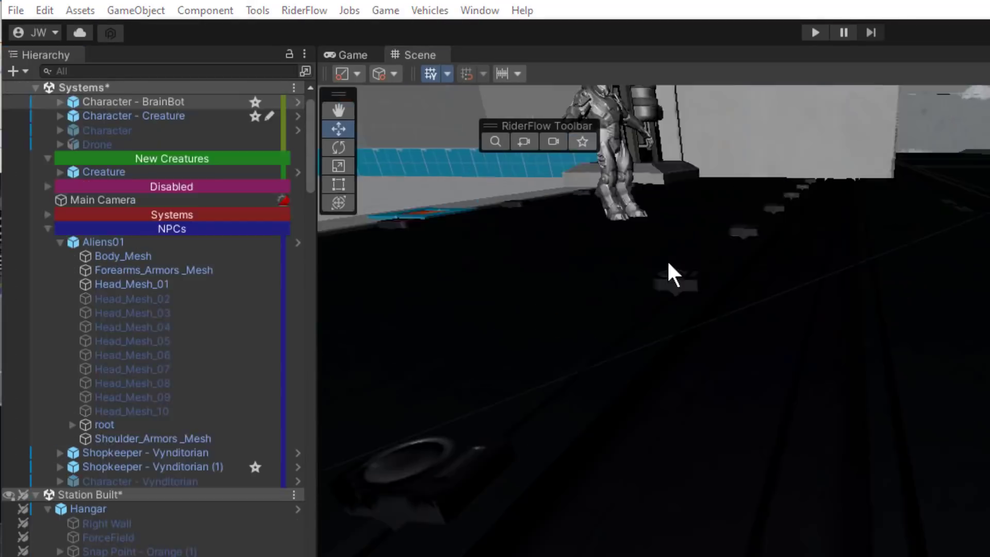
{"action": "left_click", "coordinate": [581, 142]}
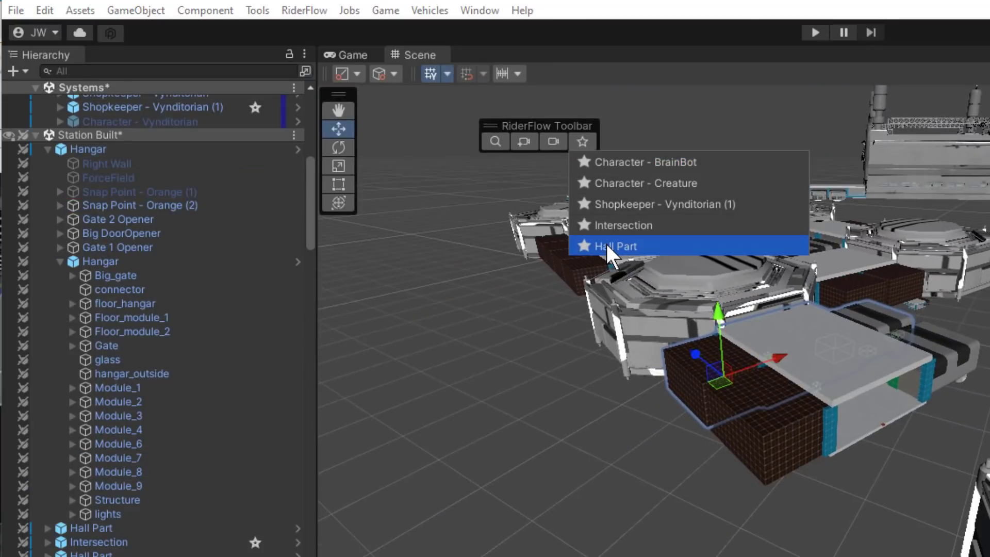
{"action": "left_click", "coordinate": [616, 246]}
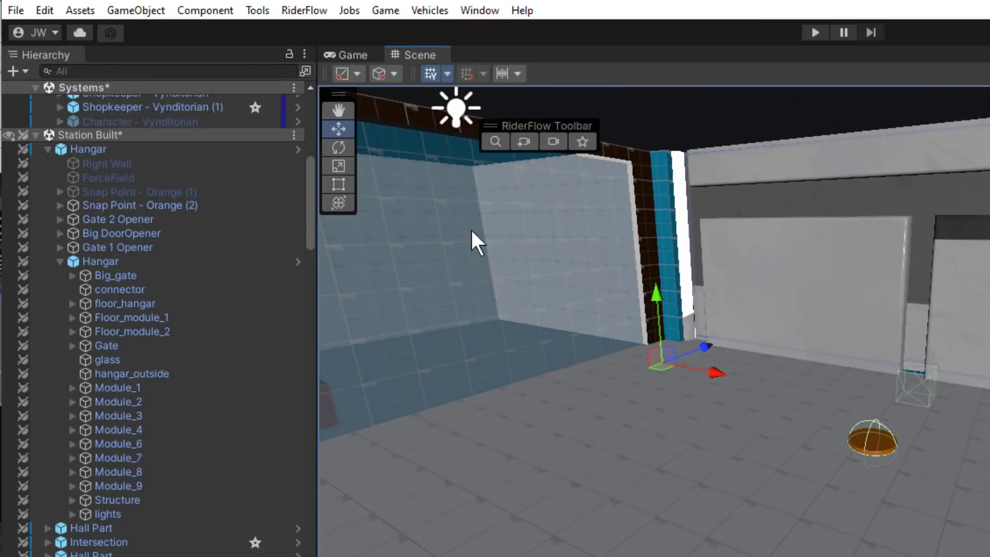
{"action": "left_click", "coordinate": [581, 141]}
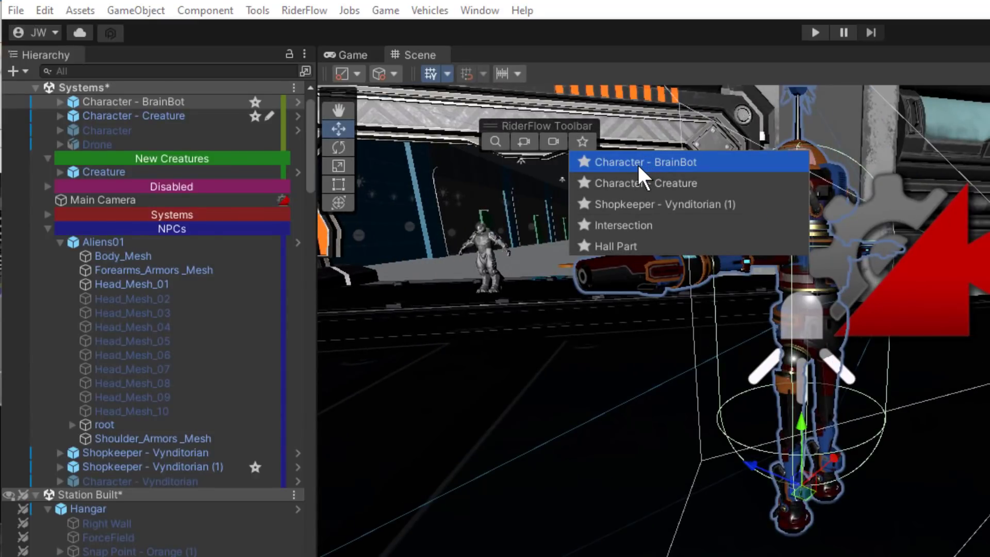
{"action": "mouse_move", "coordinate": [580, 142]}
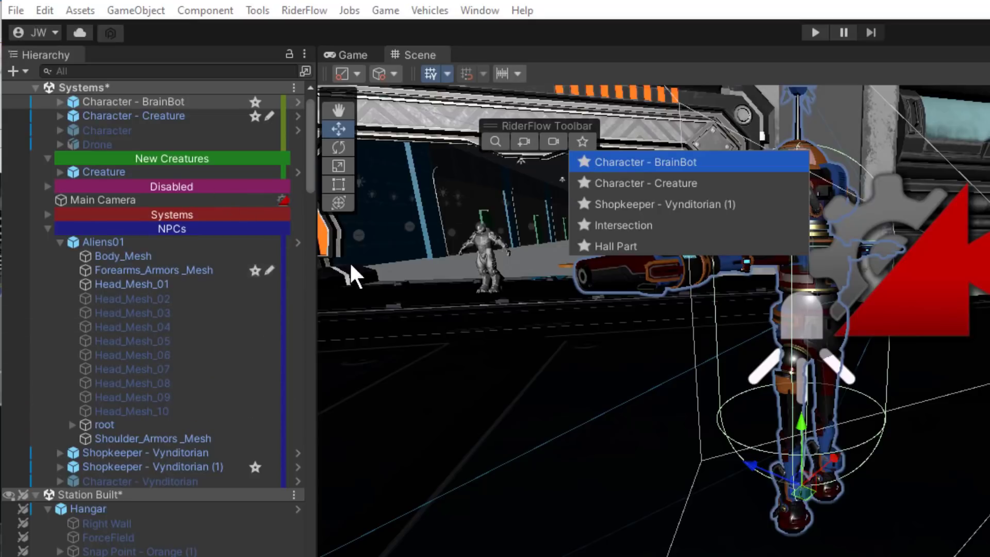
{"action": "mouse_move", "coordinate": [622, 190]}
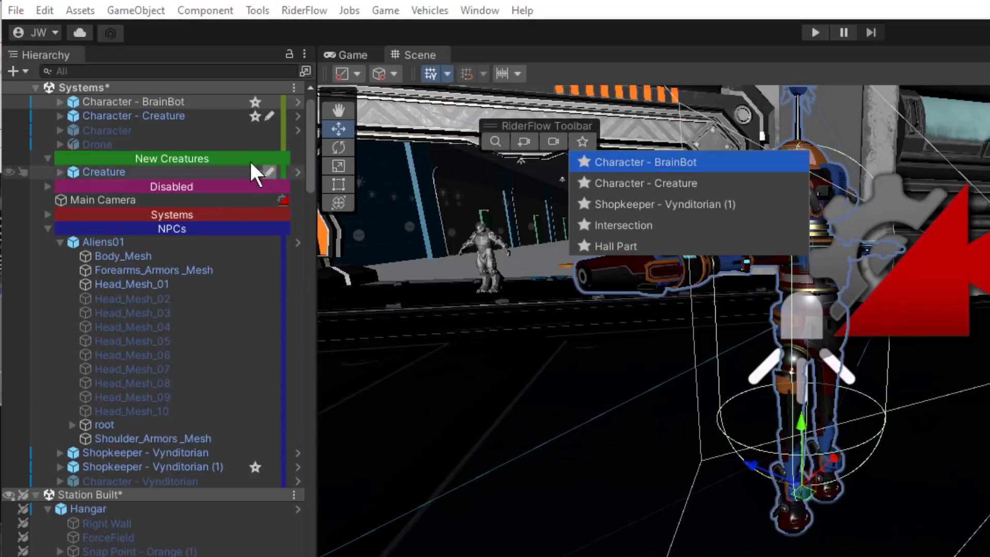
{"action": "mouse_move", "coordinate": [609, 324]}
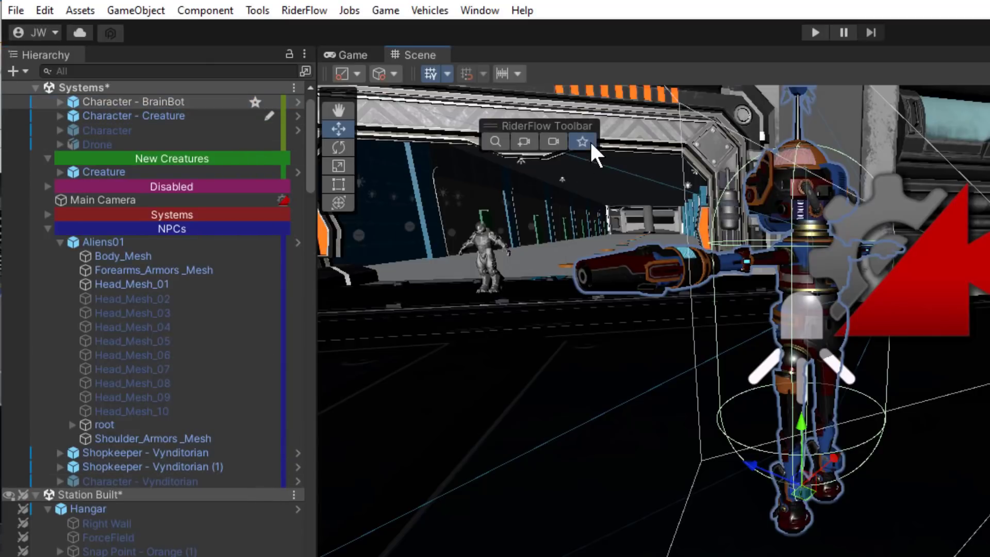
View the Outside camera bookmark, then save the hangar view as a preset named Hangar Overview
{"action": "left_click", "coordinate": [581, 141]}
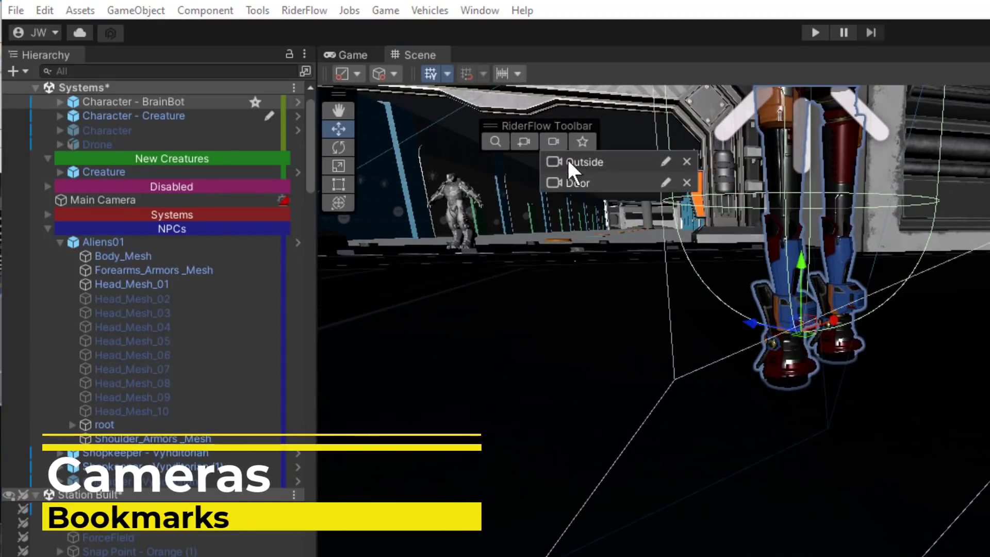
{"action": "left_click", "coordinate": [584, 162]}
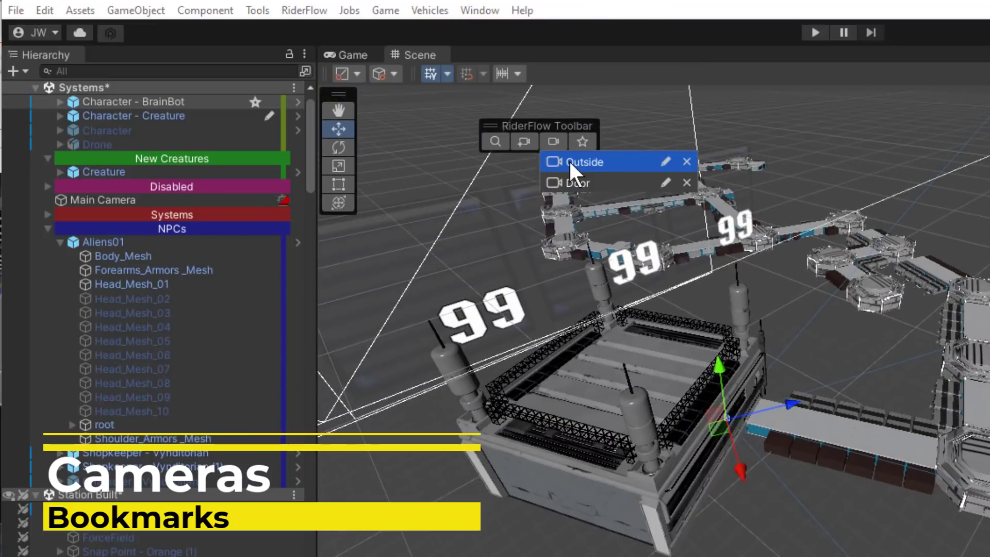
{"action": "left_click", "coordinate": [574, 183]}
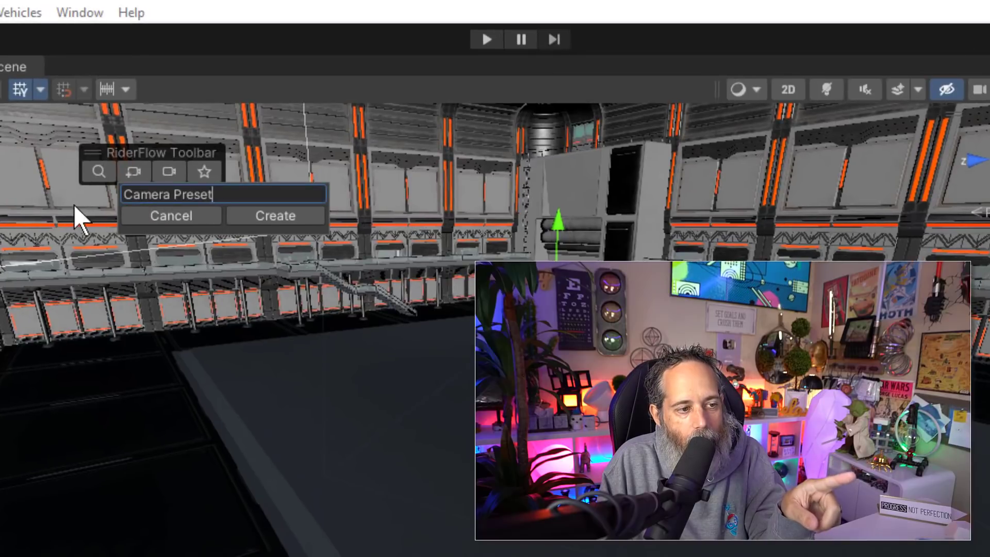
{"action": "left_click", "coordinate": [274, 215]}
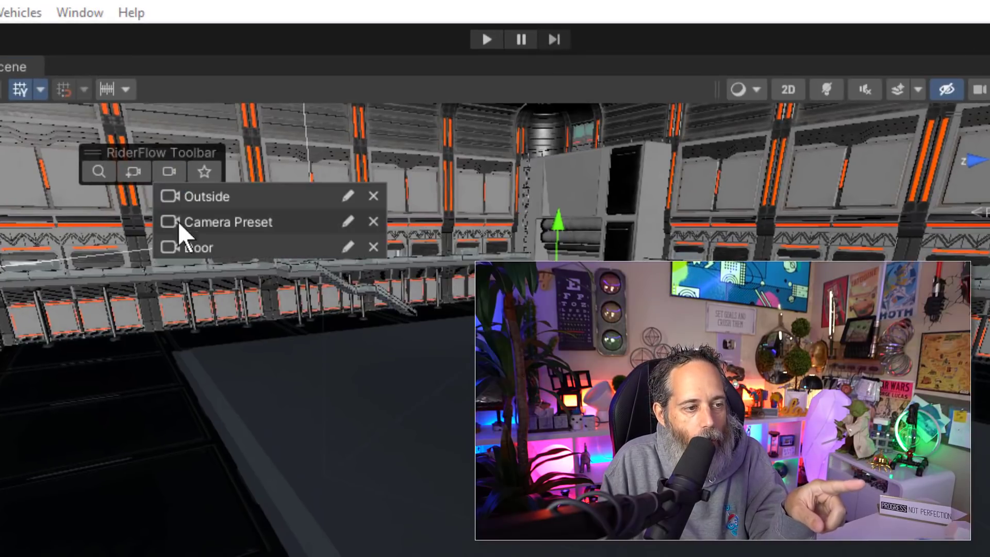
{"action": "mouse_move", "coordinate": [353, 235]}
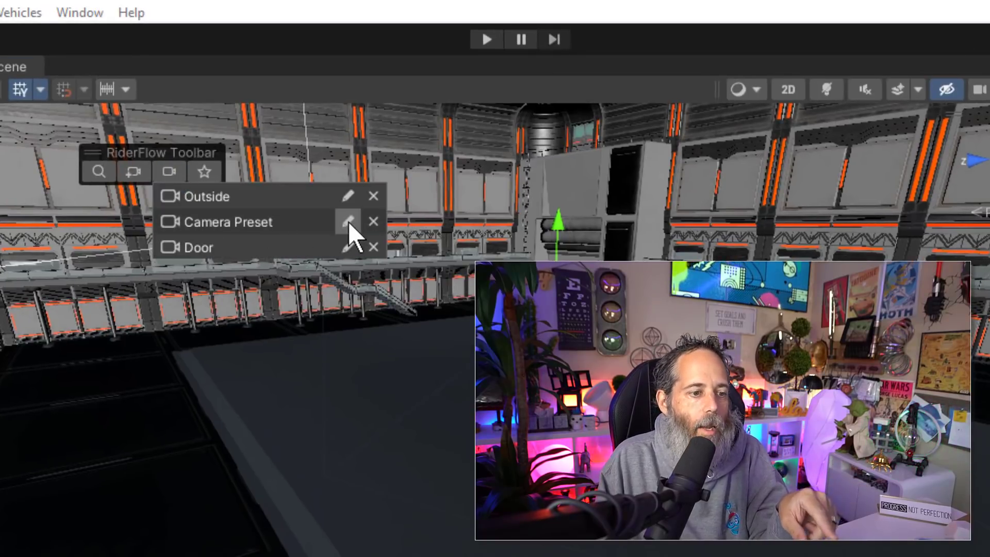
{"action": "left_click", "coordinate": [347, 222]}
{"action": "type", "text": "Hangar Overview"}
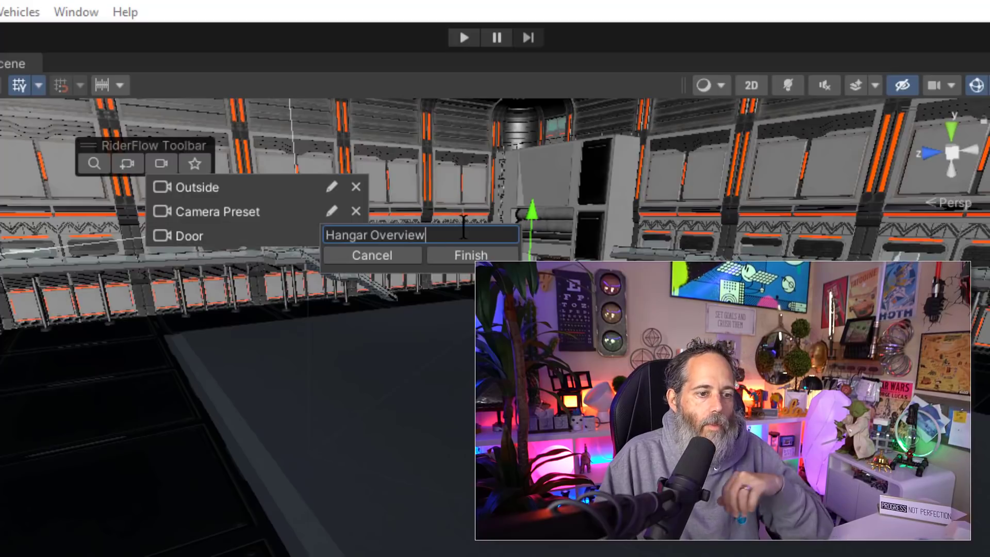
{"action": "left_click", "coordinate": [470, 255]}
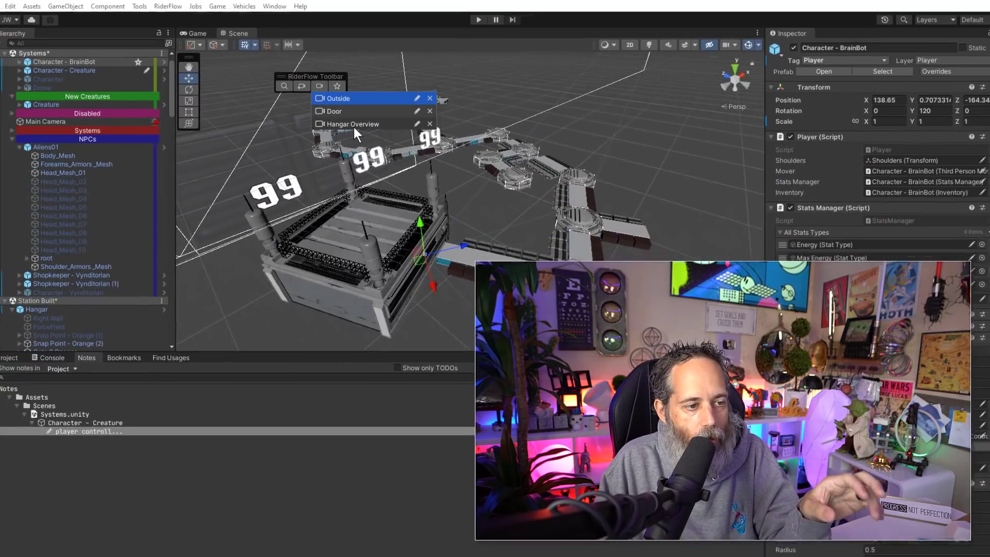
Jump through the Hall Part object bookmark and camera views, ending at the Door view
{"action": "left_click", "coordinate": [334, 107]}
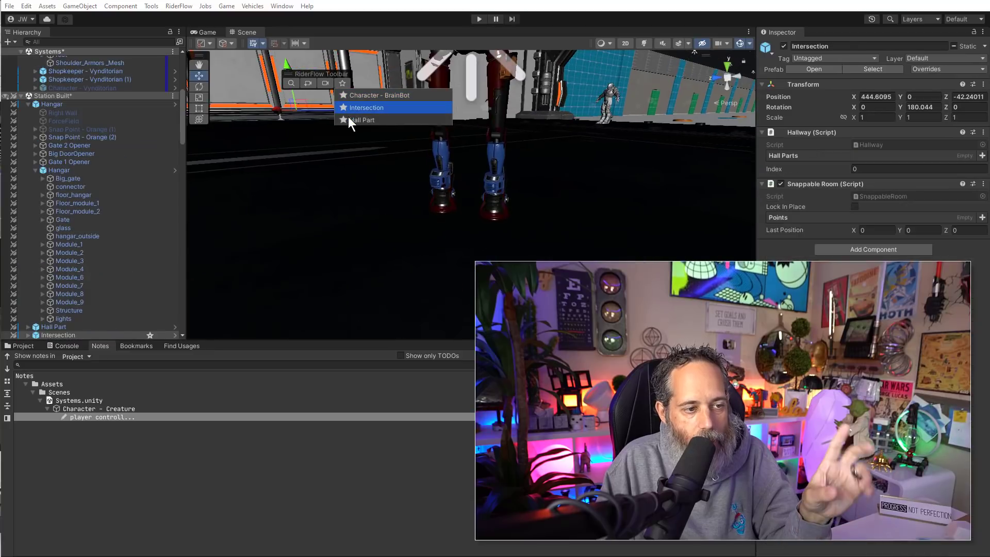
{"action": "left_click", "coordinate": [381, 94]}
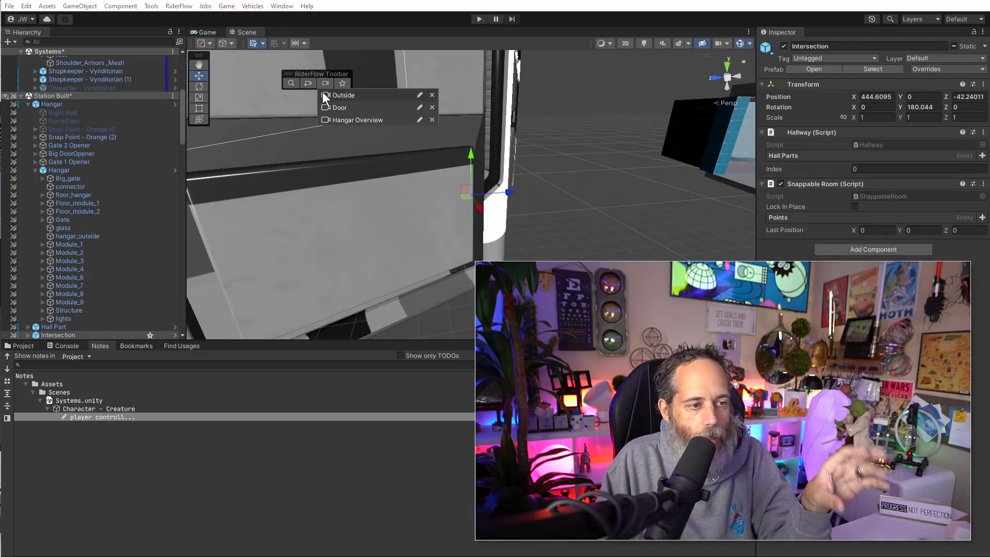
{"action": "left_click", "coordinate": [341, 107]}
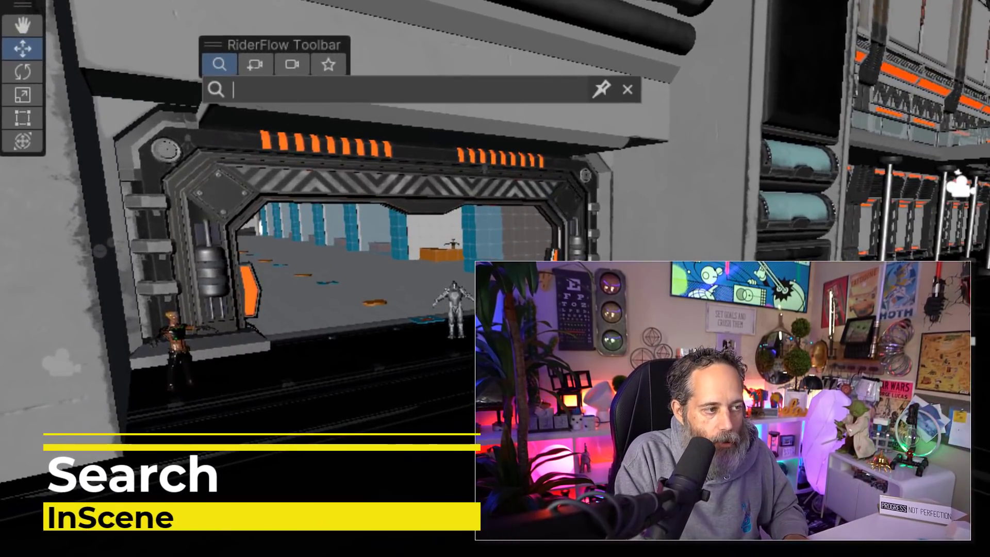
Search the scene for 'robot' to reveal Robot Prefab under Character - BrainBot
{"action": "type", "text": "robot"}
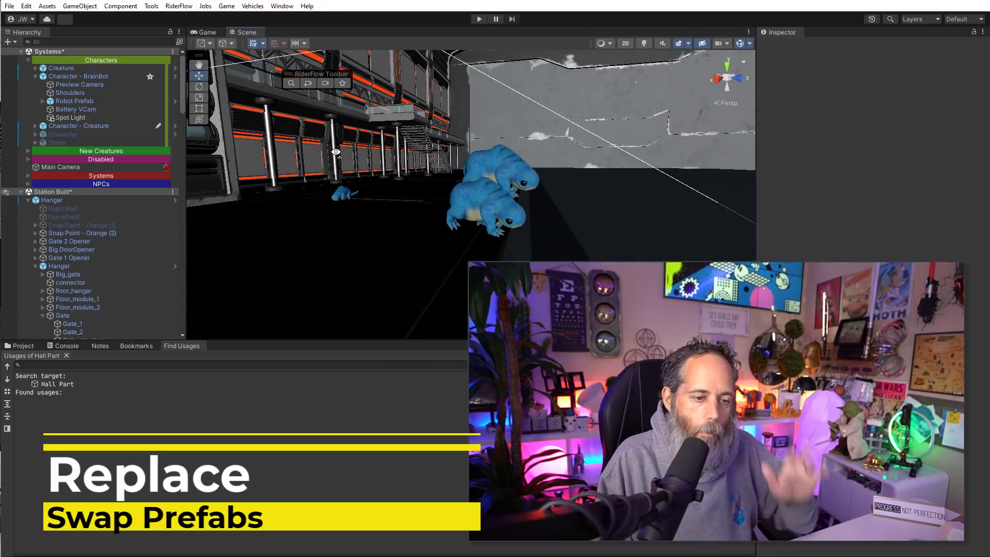
Choose Capturable Creature as the replacement prefab for Character - Creature
{"action": "left_click", "coordinate": [79, 126]}
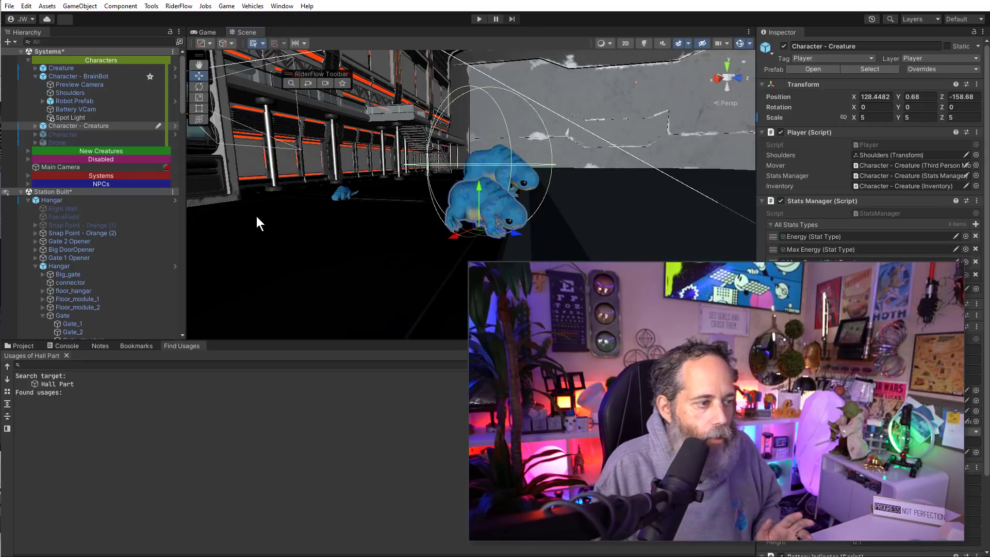
{"action": "mouse_move", "coordinate": [512, 255]}
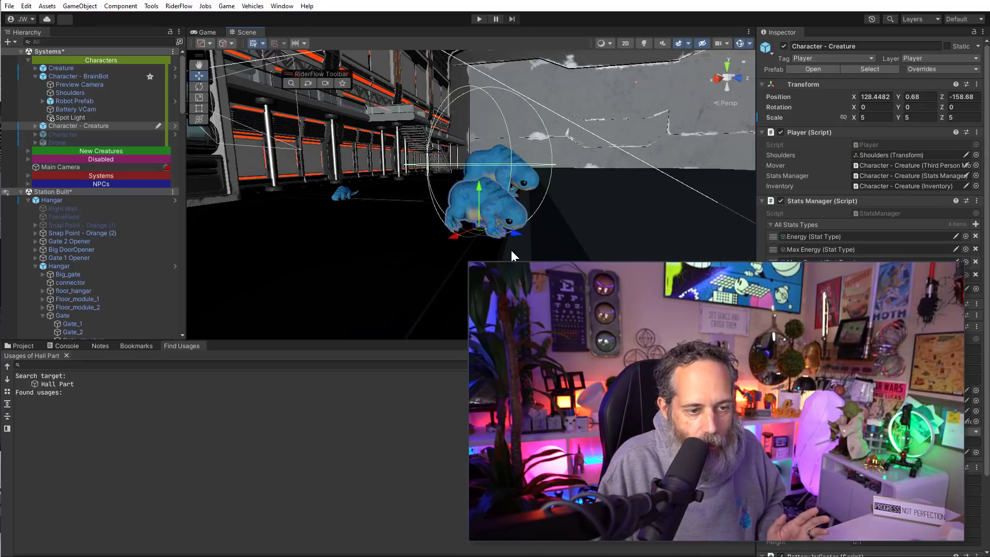
{"action": "mouse_move", "coordinate": [512, 215]}
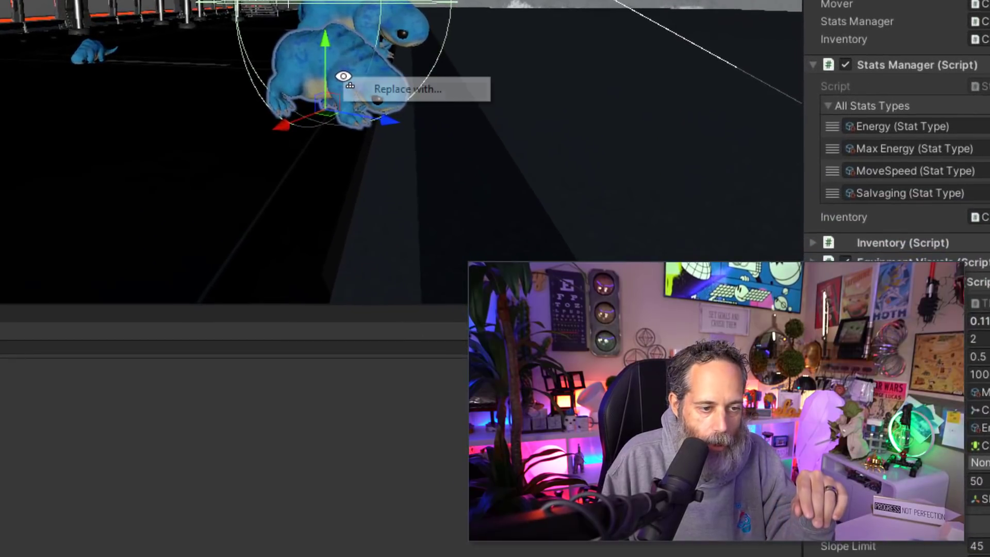
{"action": "left_click", "coordinate": [410, 88]}
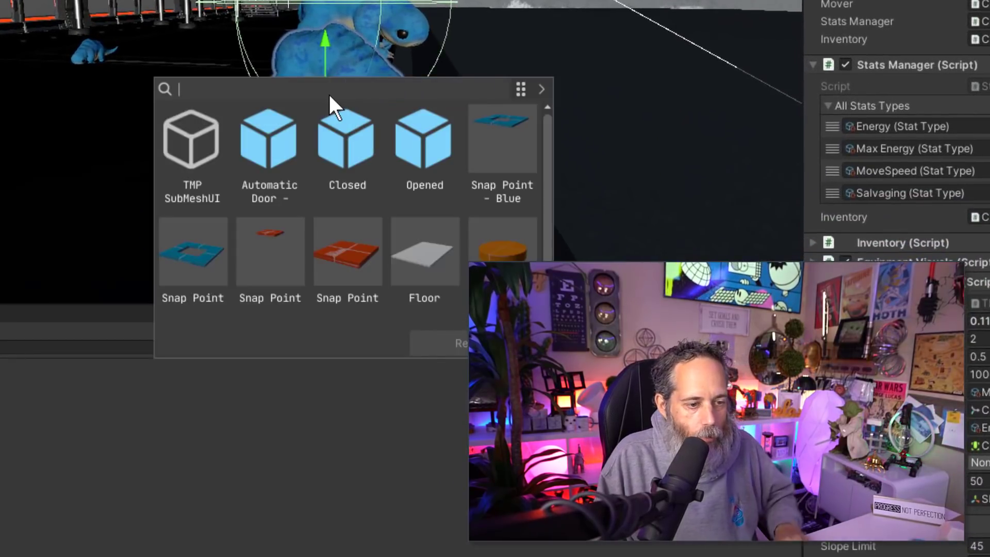
{"action": "type", "text": "creature"}
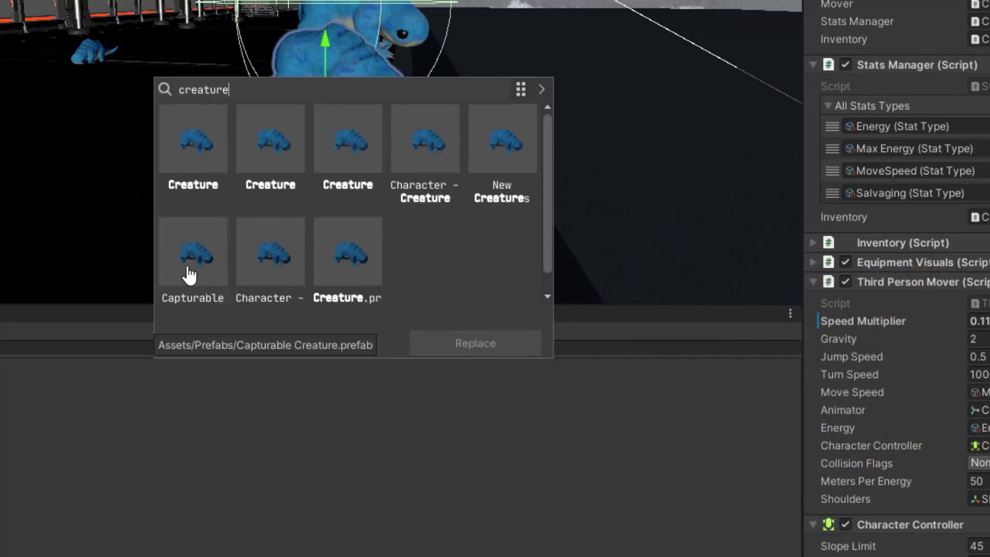
{"action": "left_click", "coordinate": [193, 256]}
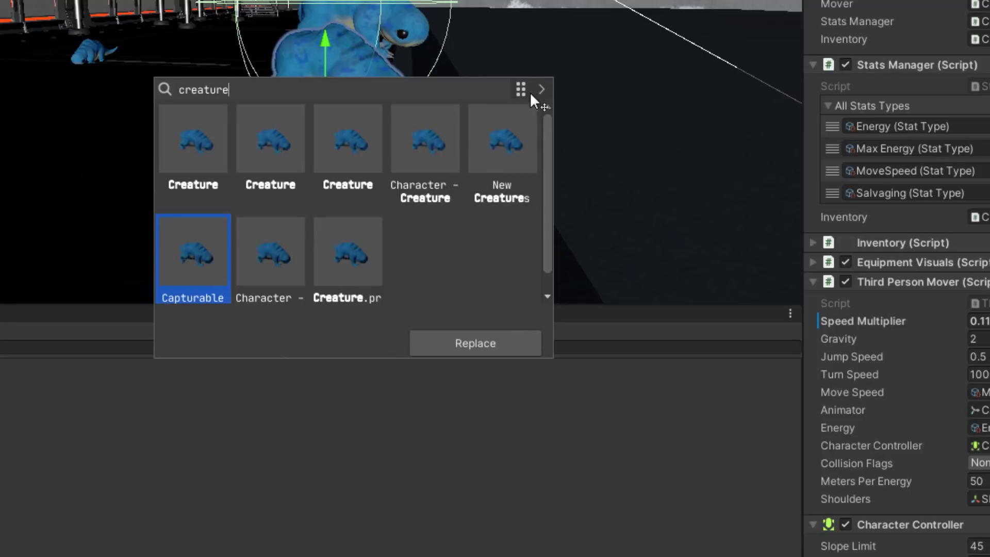
Untick Preserve scale in the replace options and perform the replacement
{"action": "left_click", "coordinate": [541, 88]}
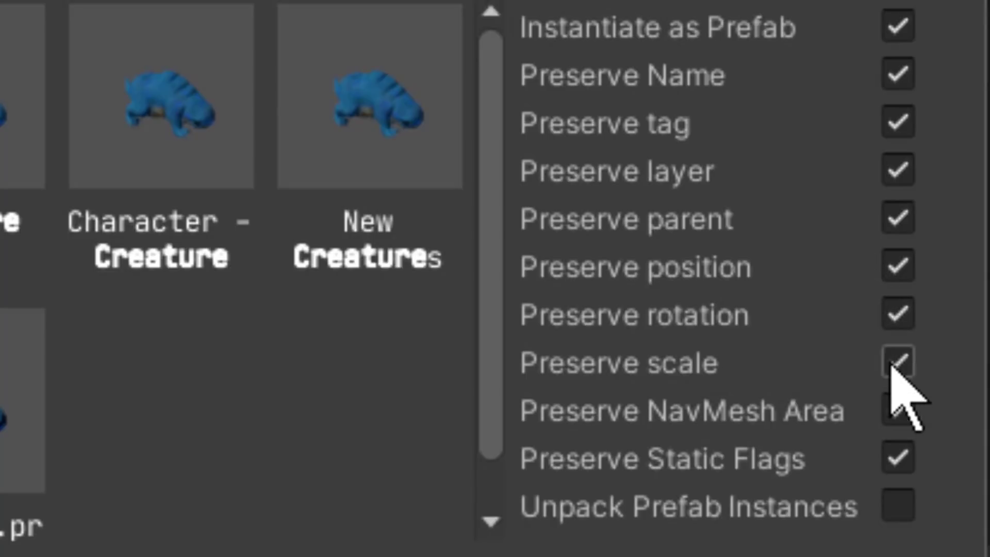
{"action": "left_click", "coordinate": [899, 409]}
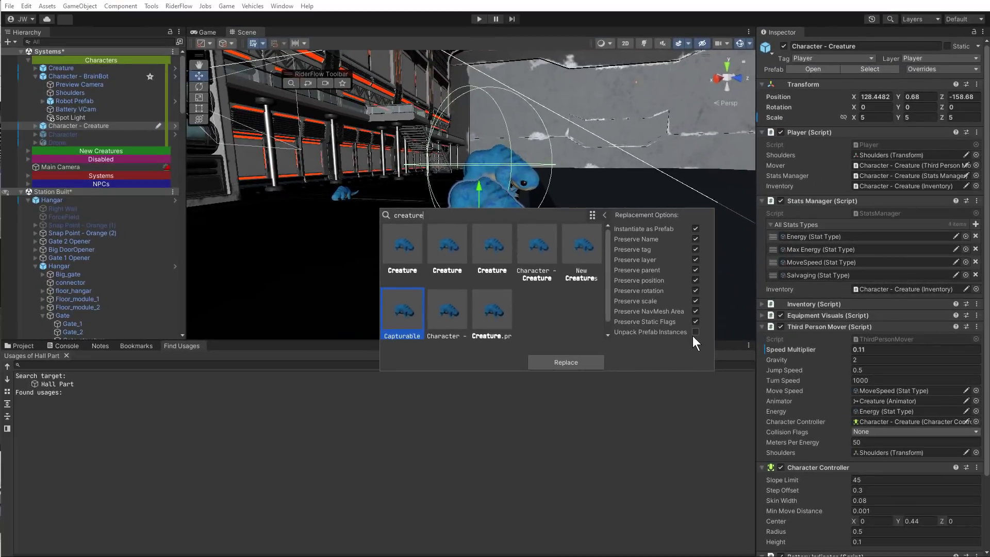
{"action": "mouse_move", "coordinate": [565, 362]}
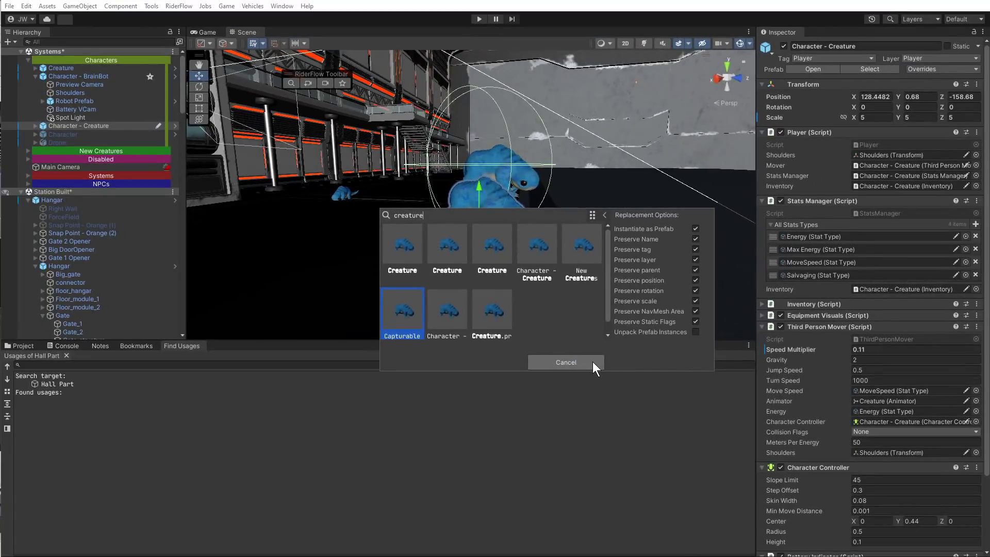
{"action": "left_click", "coordinate": [565, 362]}
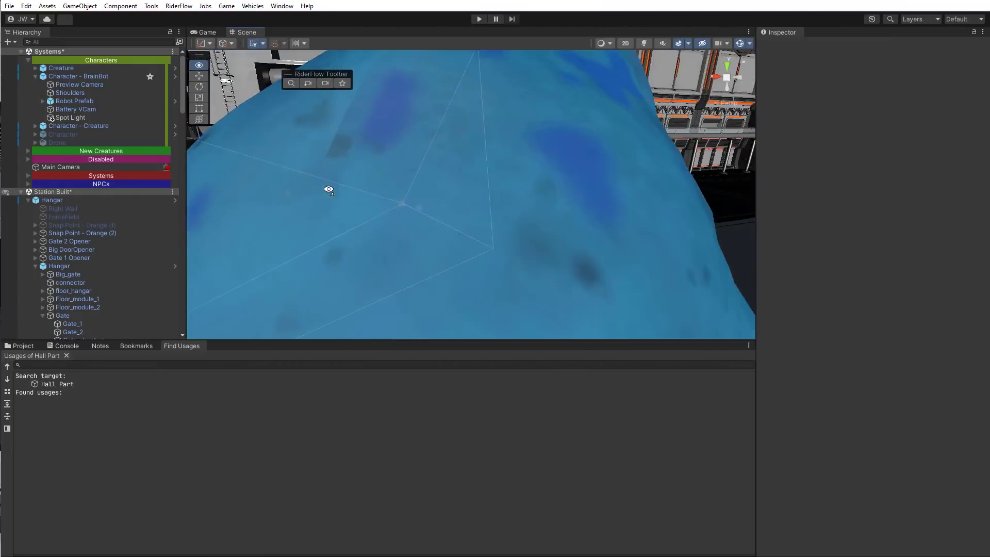
{"action": "left_click", "coordinate": [79, 126]}
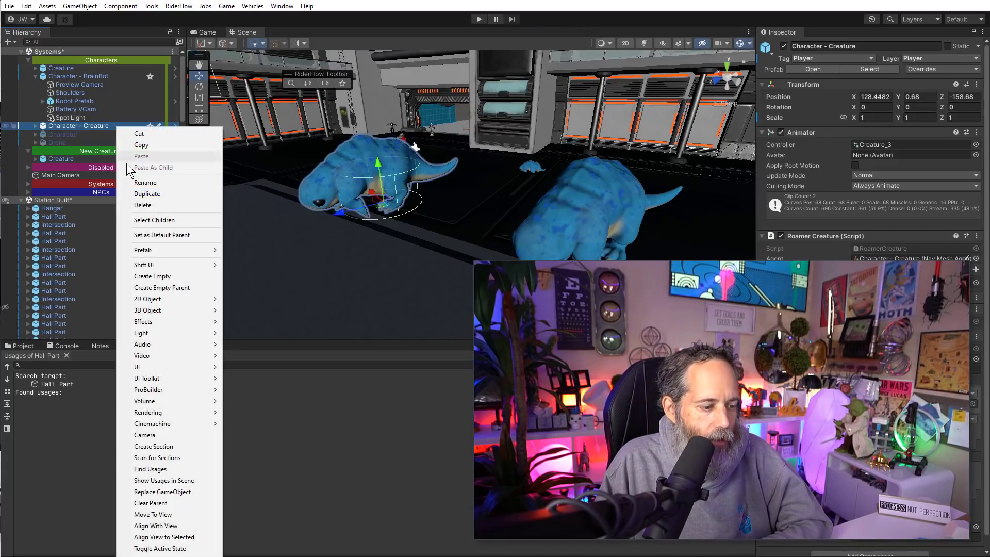
{"action": "mouse_move", "coordinate": [152, 424]}
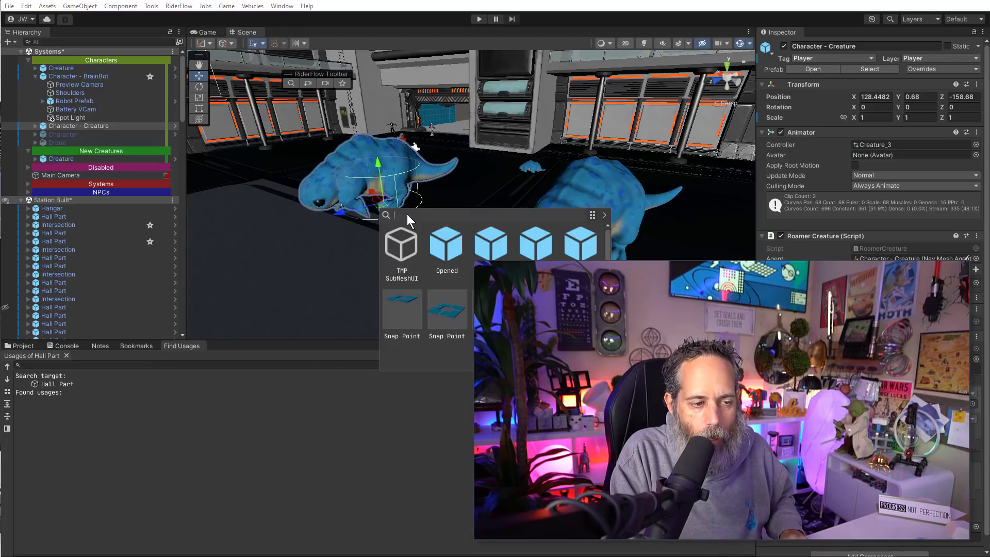
Search 'brai' in the Replace picker and look toward the BrainBot robot across the hangar
{"action": "type", "text": "brai"}
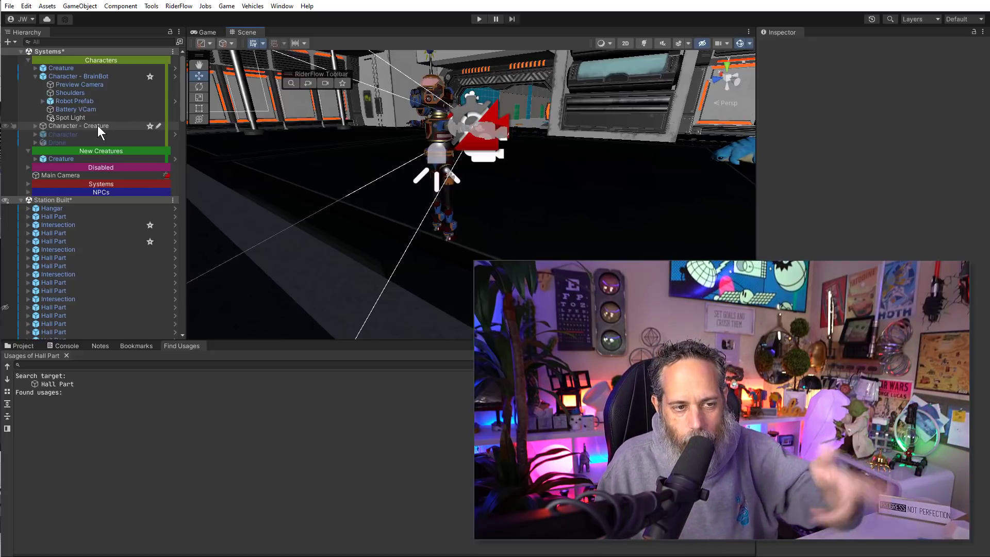
{"action": "left_click", "coordinate": [79, 125]}
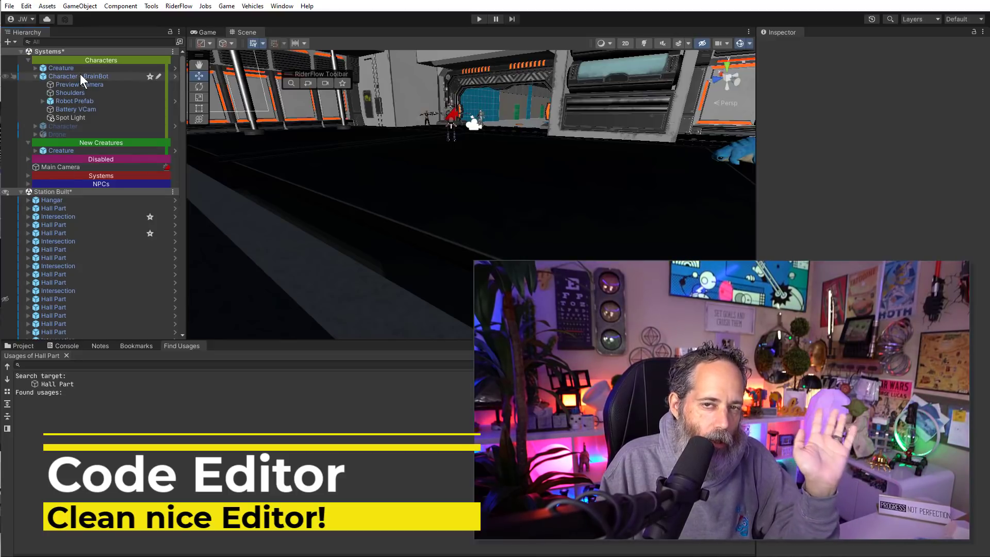
Browse the Project window to the Inventory script under Assets/Scripts/Inventory
{"action": "left_click", "coordinate": [80, 75]}
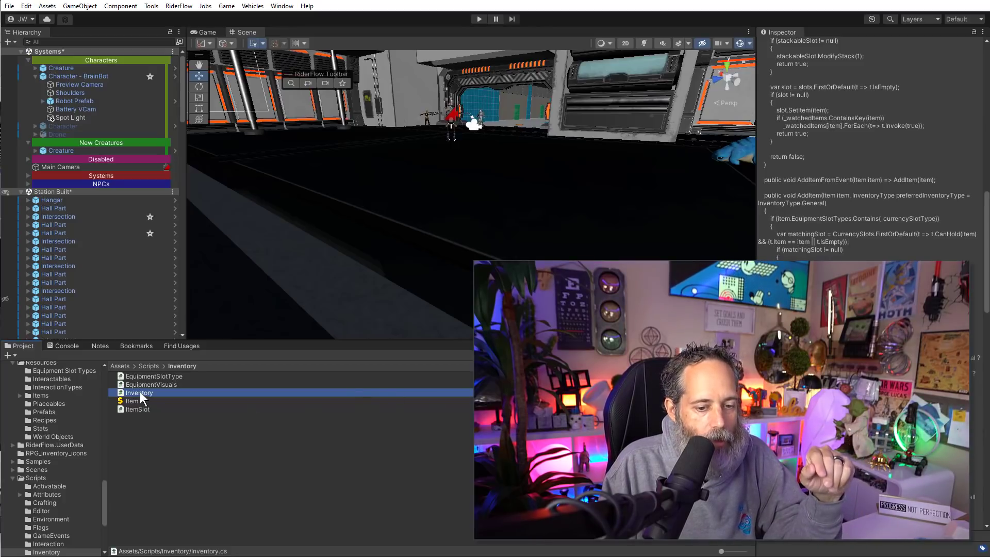
Load Inventory.cs in the built-in code editor and change its CURRENCY_SIZE constant to 3
{"action": "right_click", "coordinate": [139, 391]}
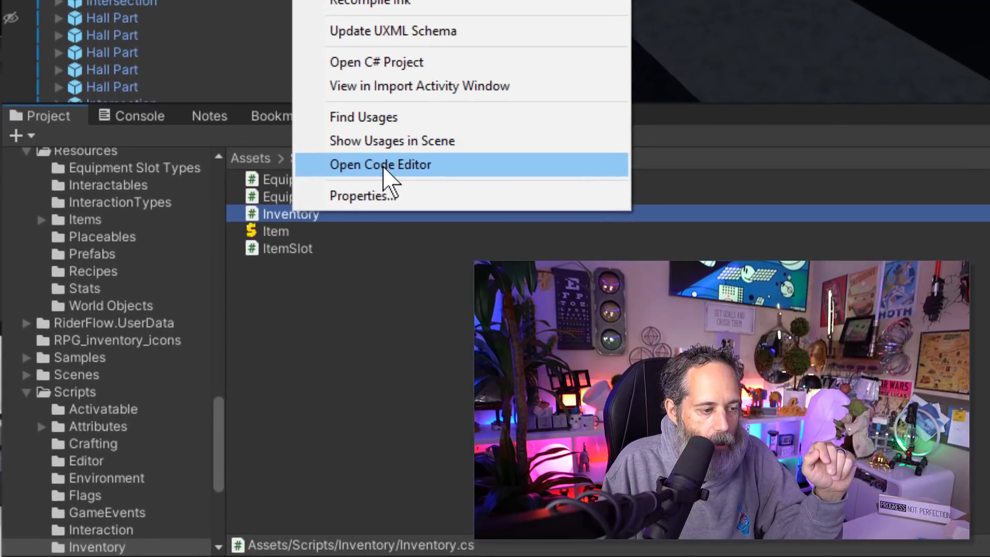
{"action": "left_click", "coordinate": [380, 164]}
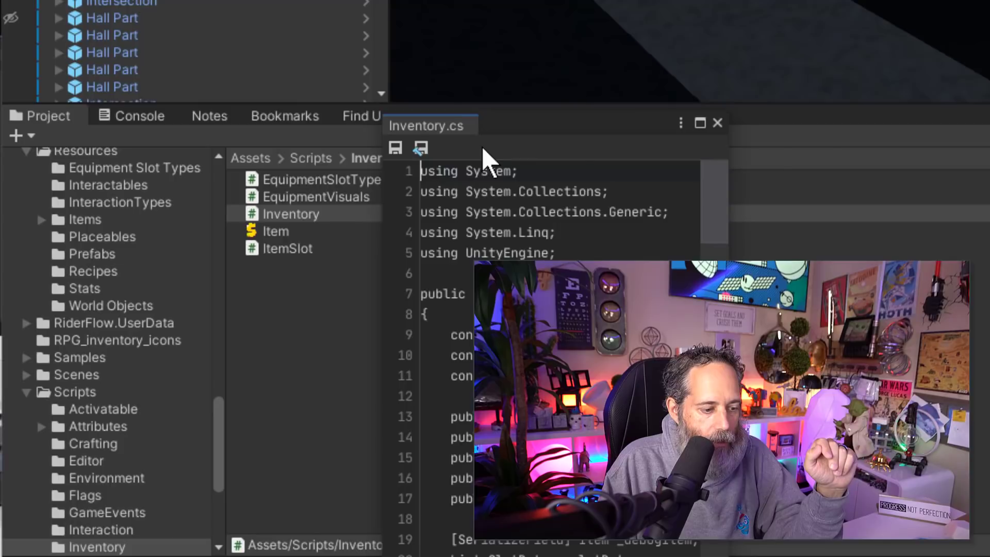
{"action": "mouse_move", "coordinate": [496, 145]}
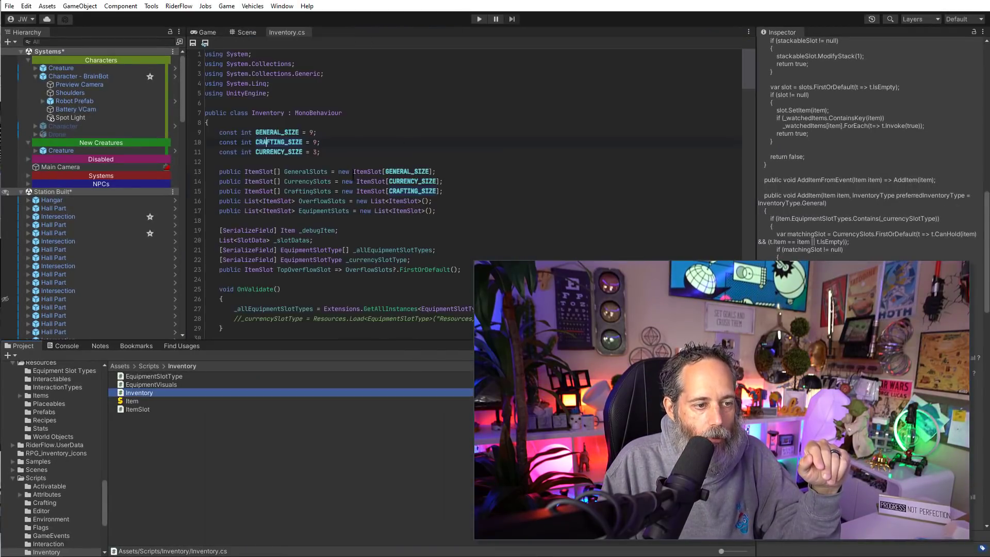
{"action": "scroll", "scroll_direction": "down", "scroll_amount": 3}
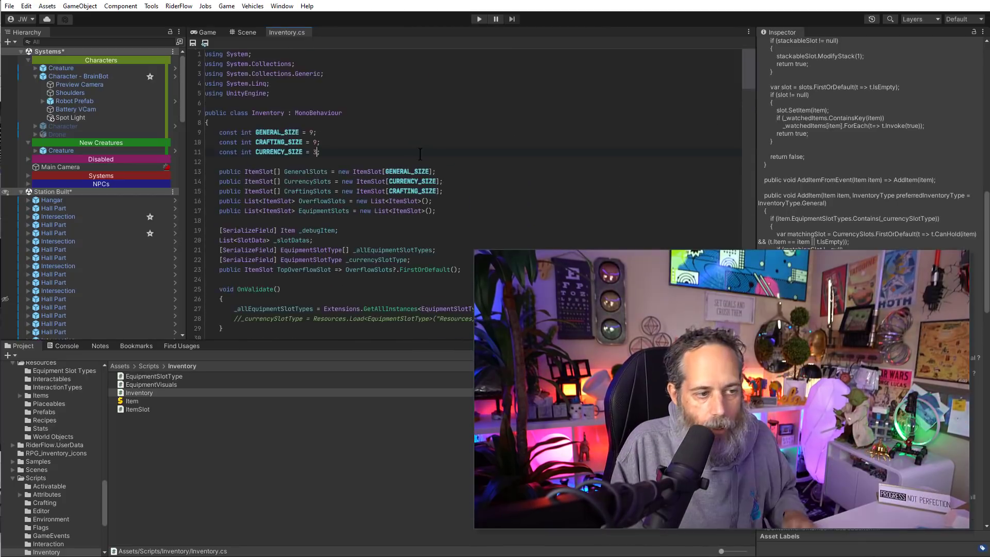
{"action": "key", "text": "Backspace"}
{"action": "type", "text": "4"}
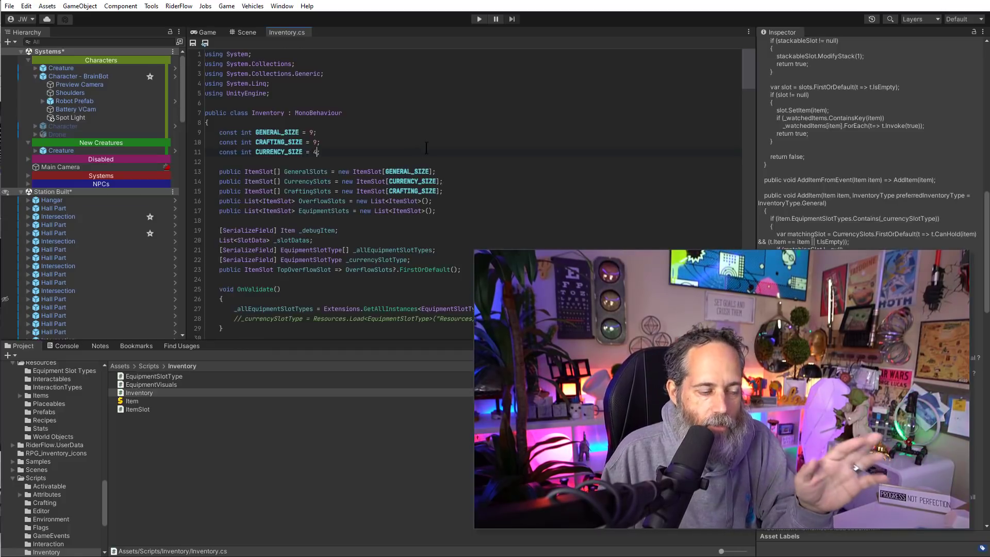
{"action": "type", "text": "3"}
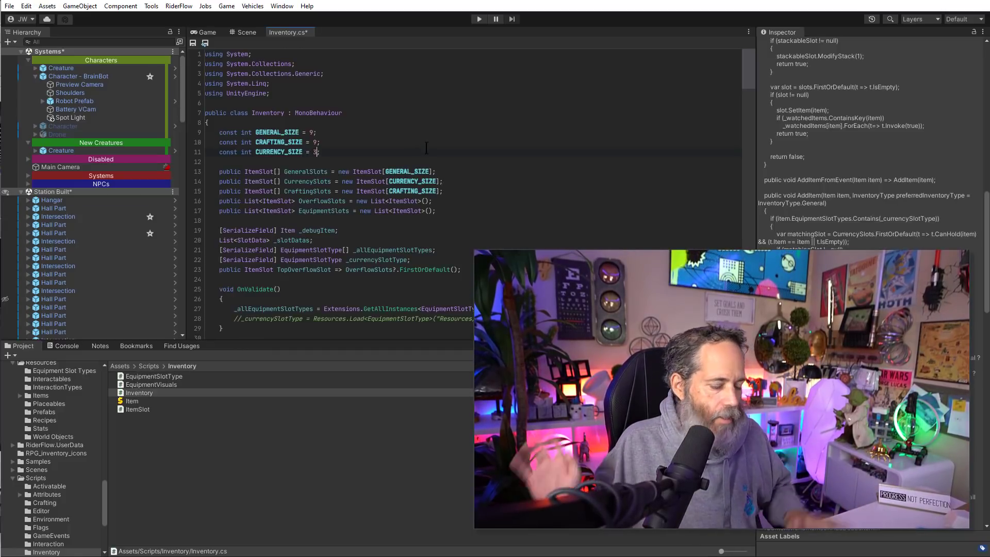
{"action": "left_click", "coordinate": [6, 6]}
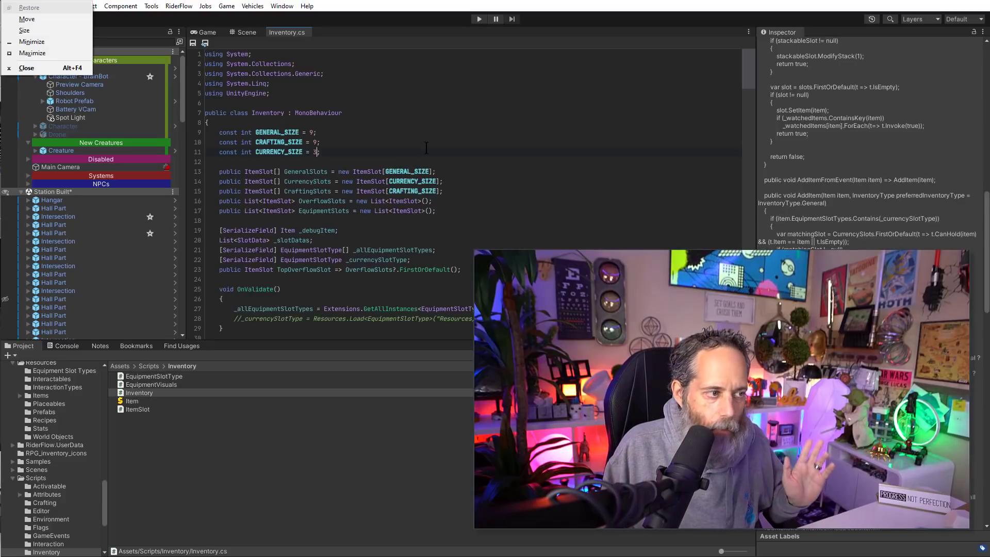